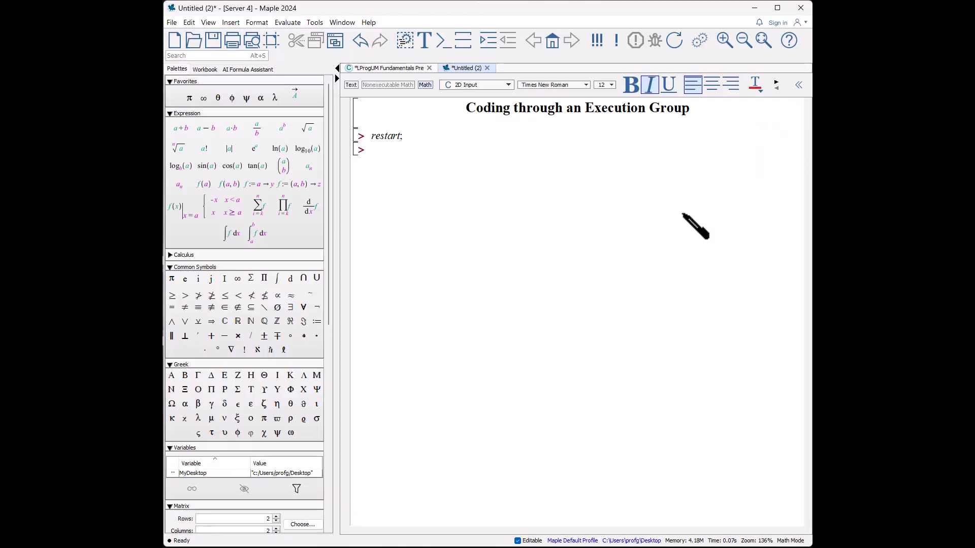
mouse_move(513, 131)
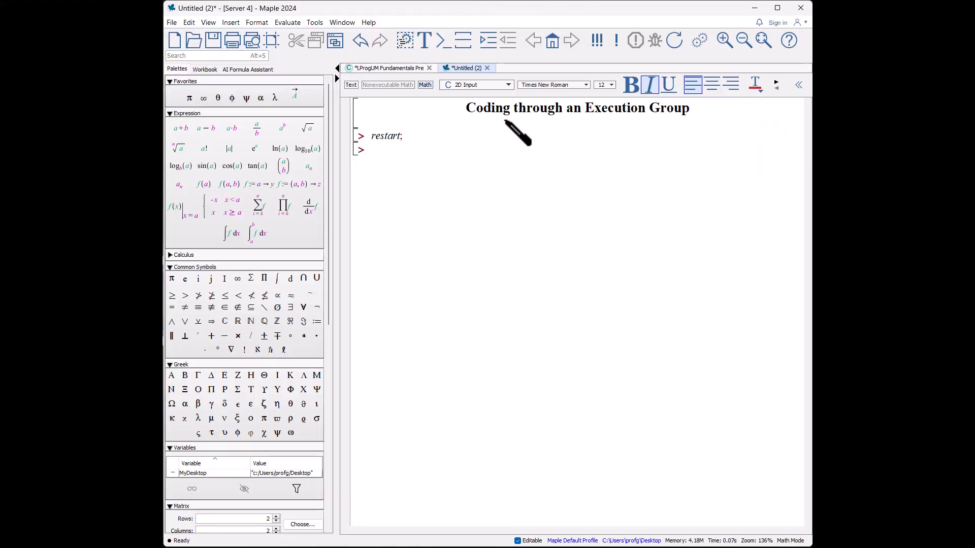
mouse_move(715, 143)
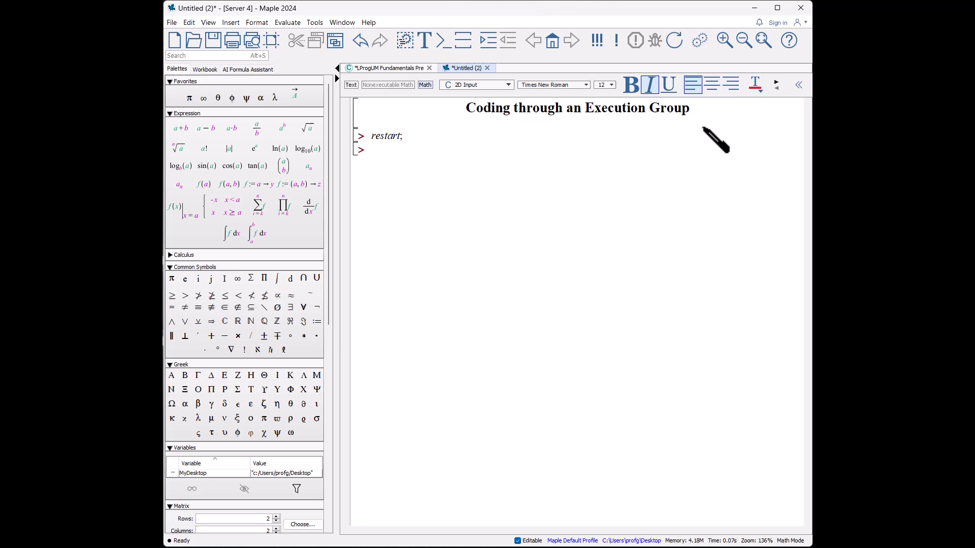
mouse_move(706, 236)
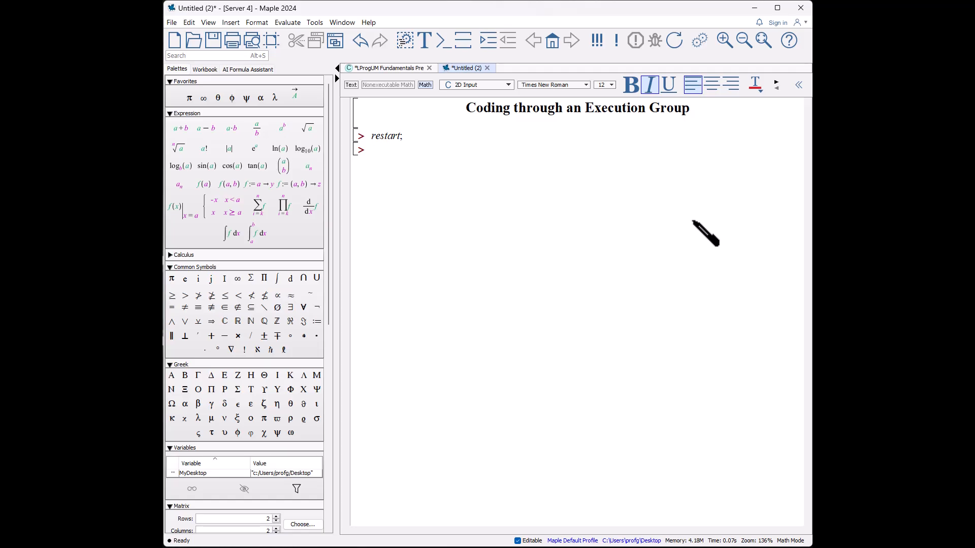
- Begin typing the procedure name MyProc on the prompt below restart
text(MyProc)
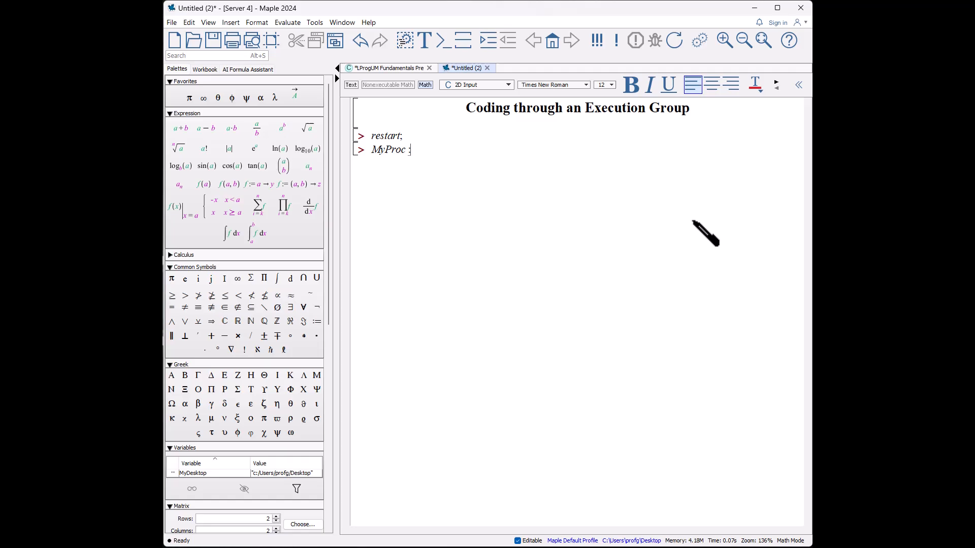
- Write the procedure header MyProc := proc(a, b)
text(:= p)
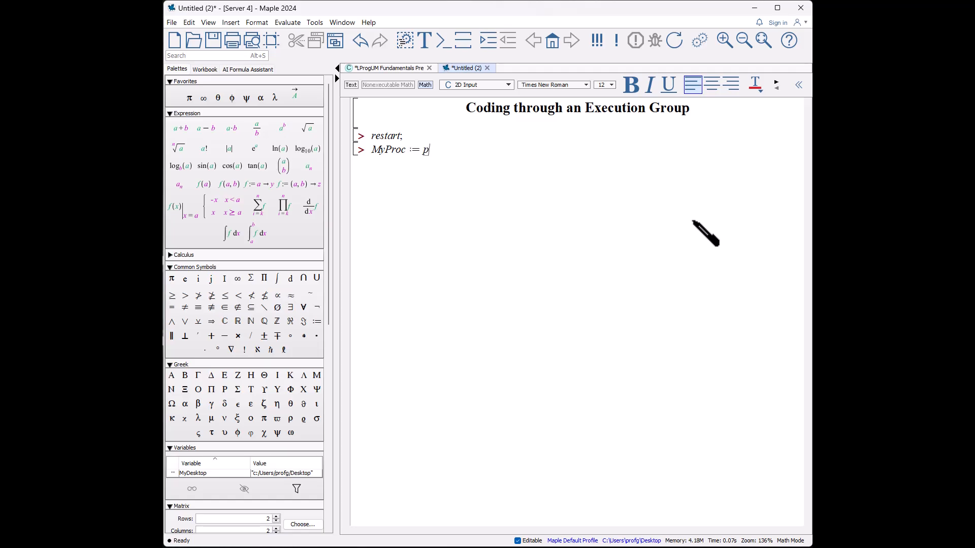
text(roc)
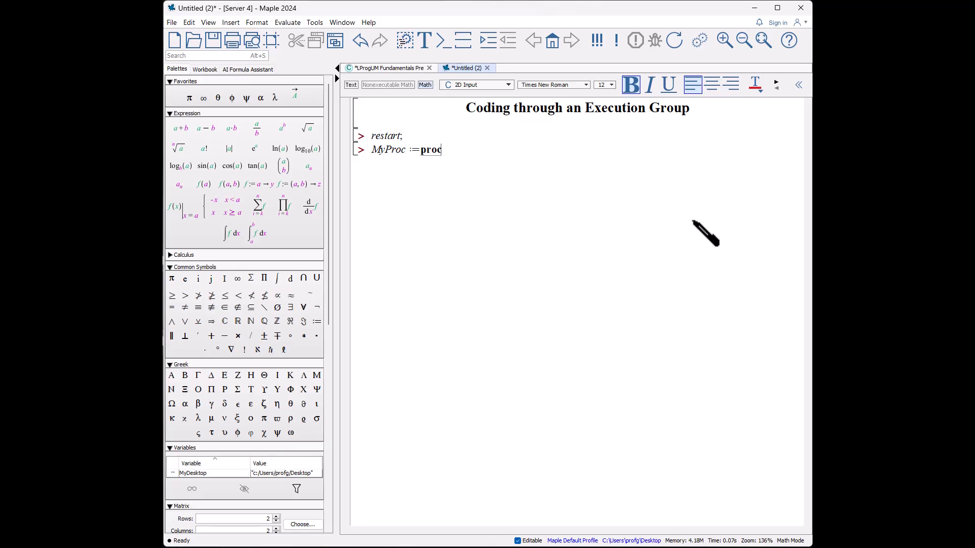
text((a)
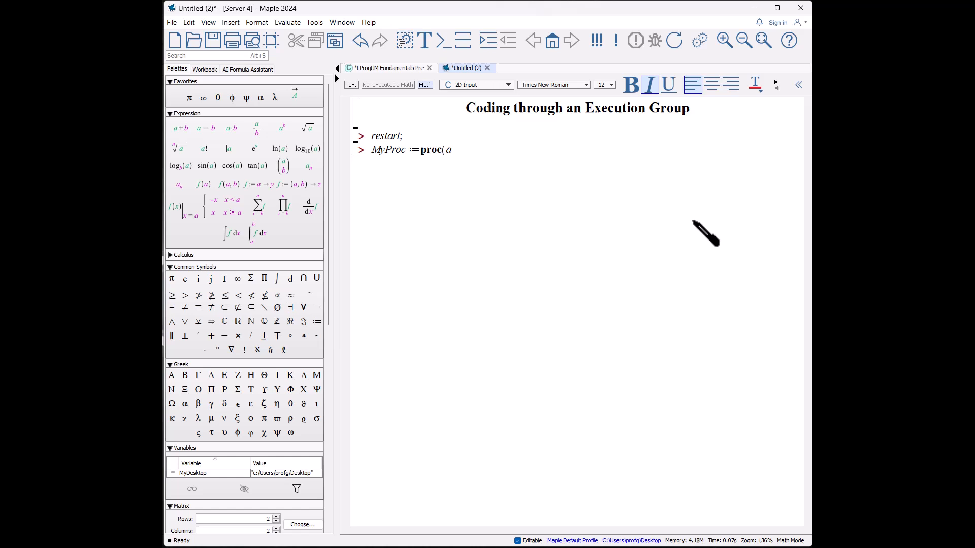
text(, b))
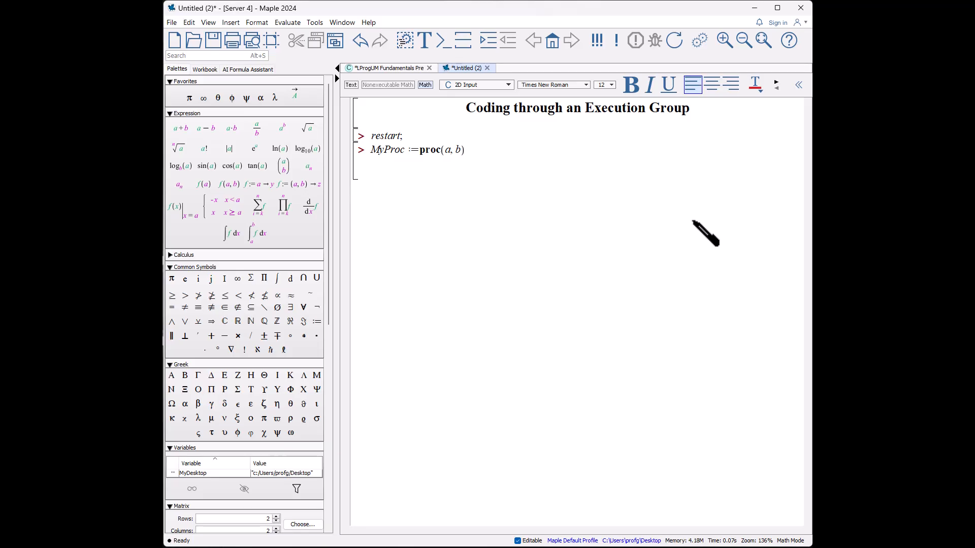
- Add the statement print("MyProc", a, b, s) and begin the s assignment
text(print()
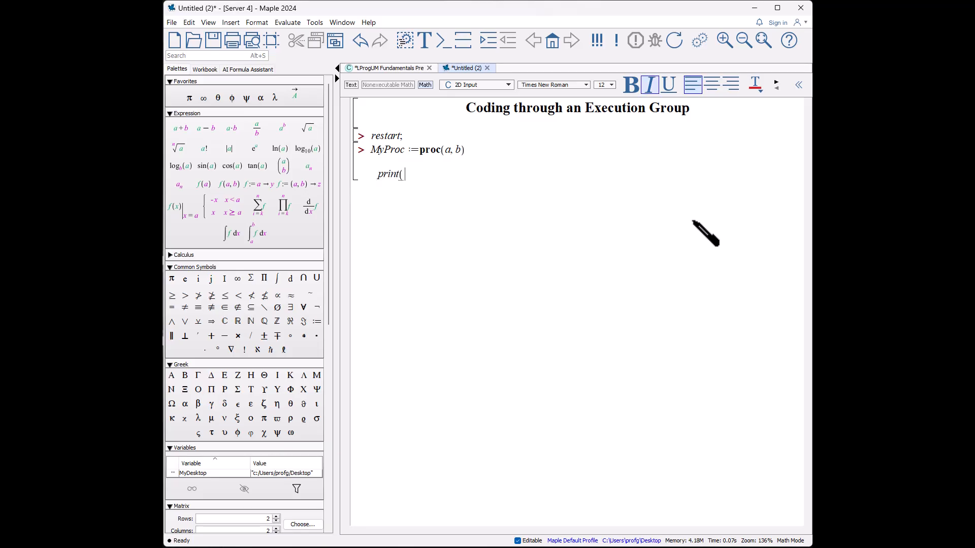
text("MyP)
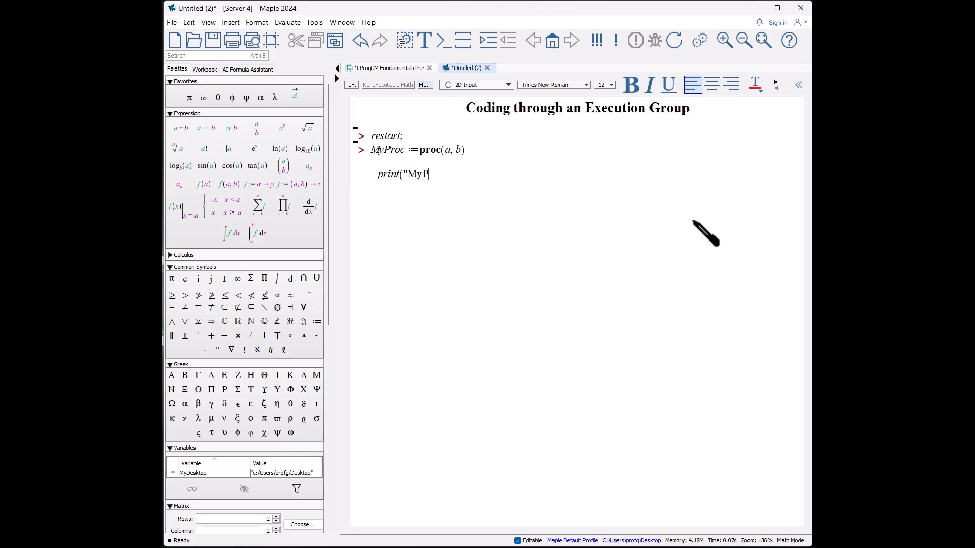
text(roc", a, b, s);)
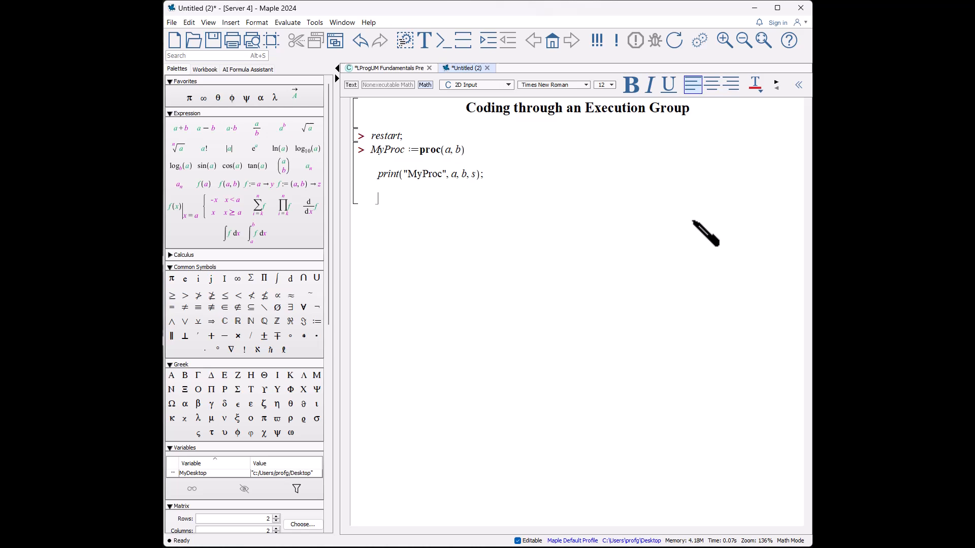
text(s :=)
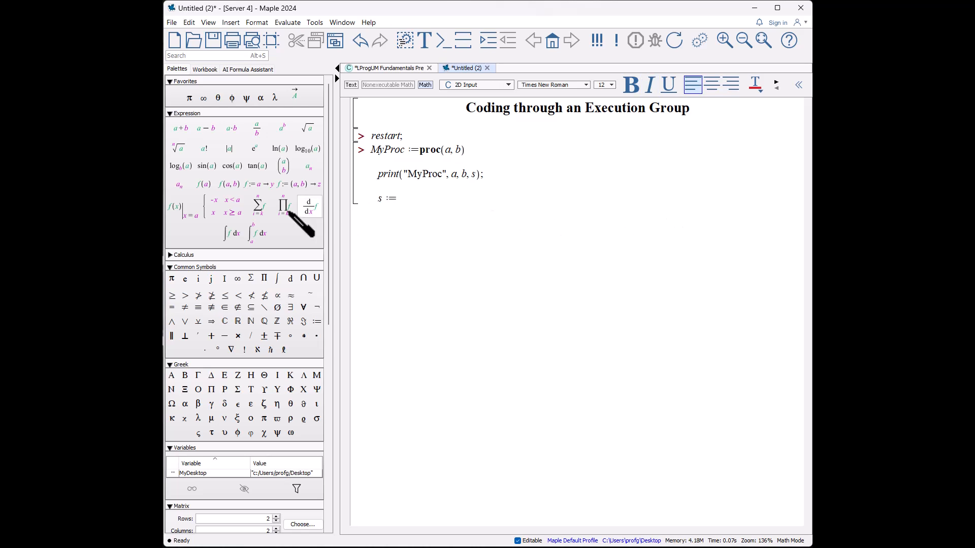
- Assign s the definite integral of x²·e^(−x) from a to b
click(256, 233)
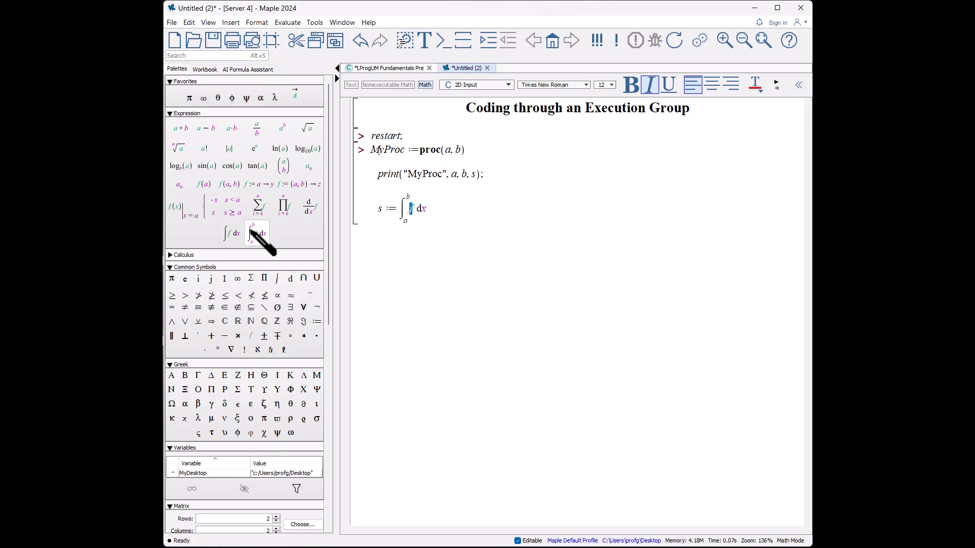
text(x^2·e)
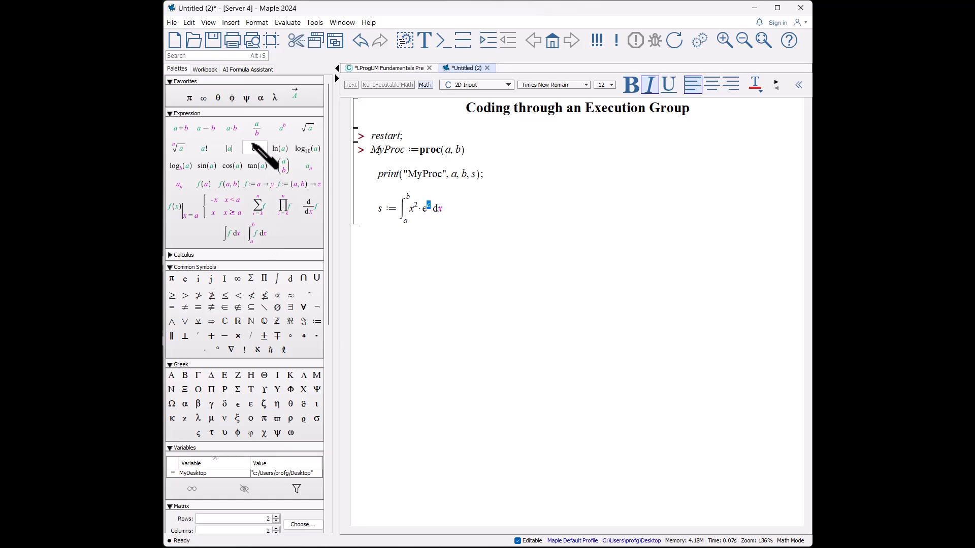
text(-x)
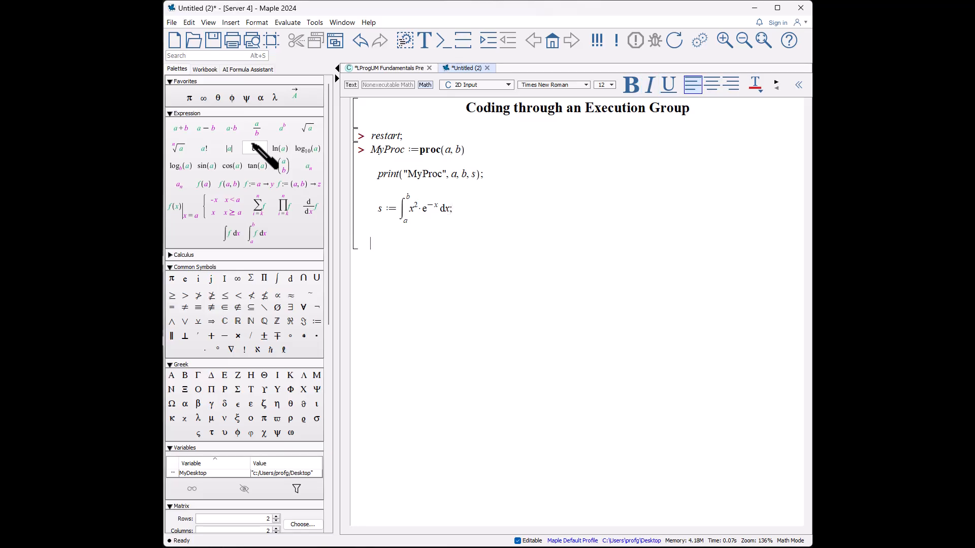
- Begin S := with a summation template from the palette
text(S)
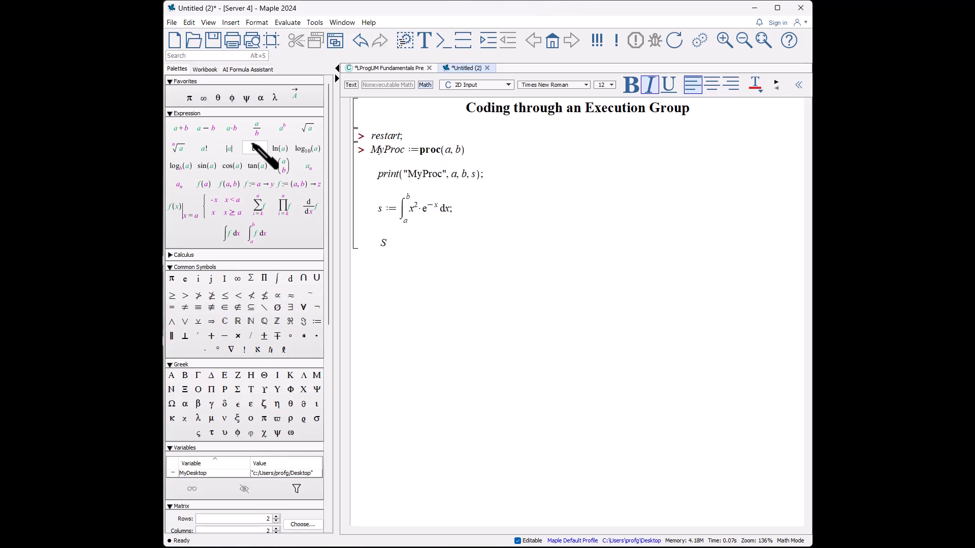
text(:=)
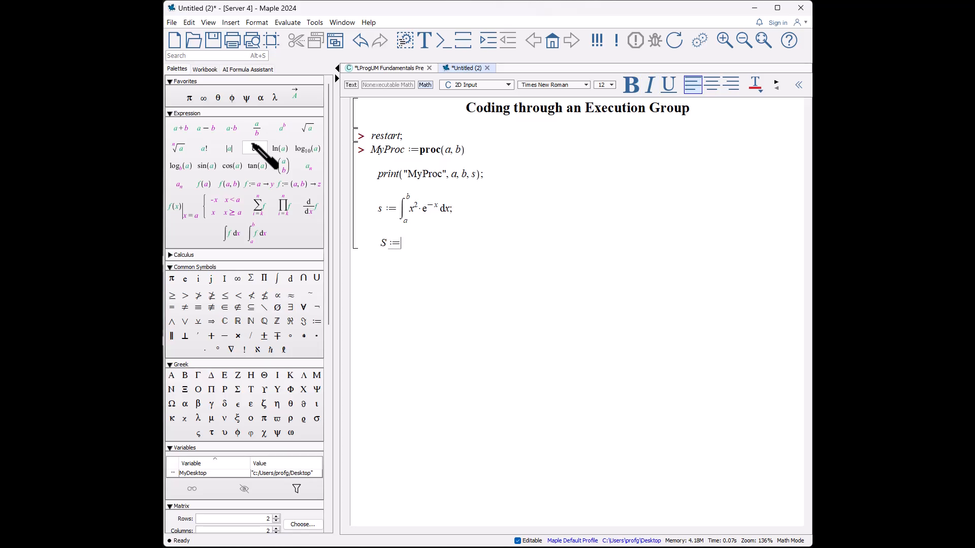
click(255, 205)
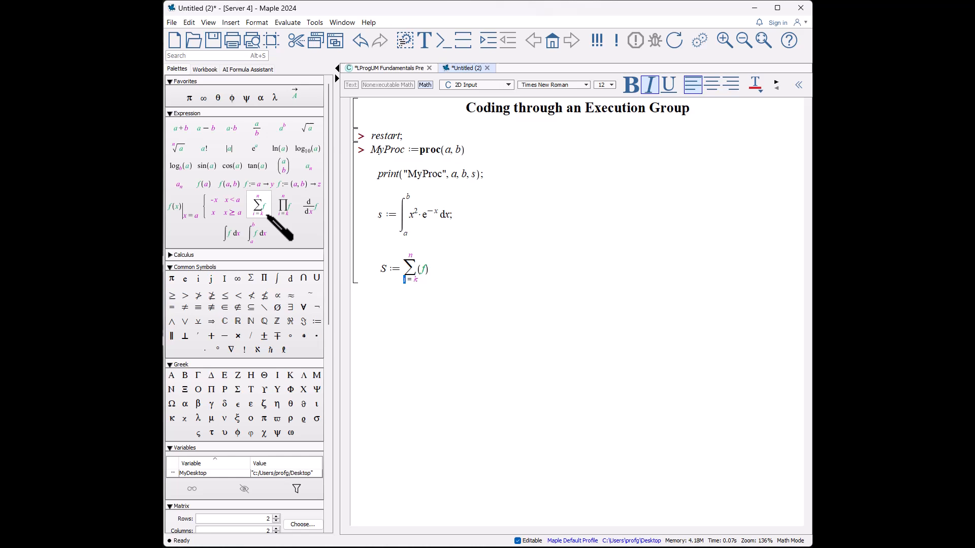
- Fill the sum with a² for n = 1..b, add return s/S and end proc, and run
text(n=1}^{b} (a^2)
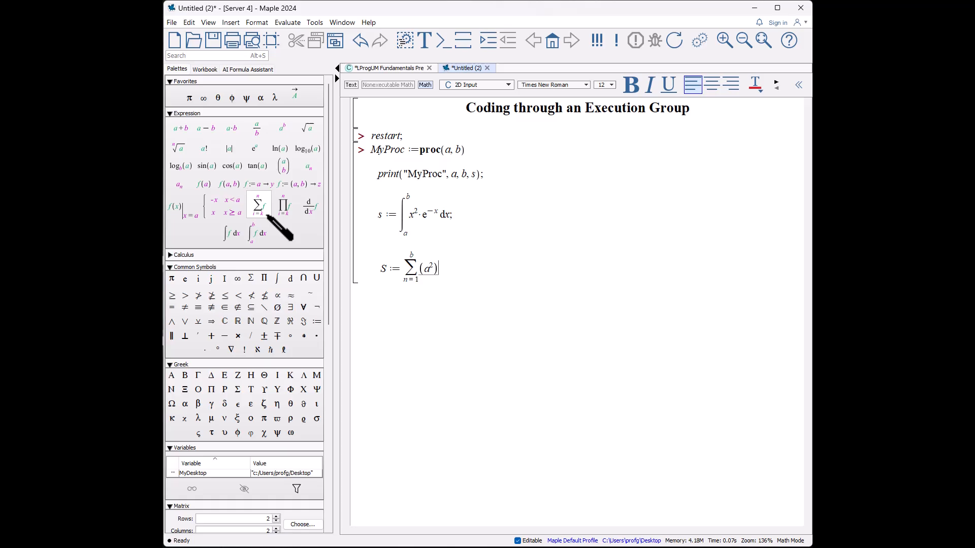
text(;)
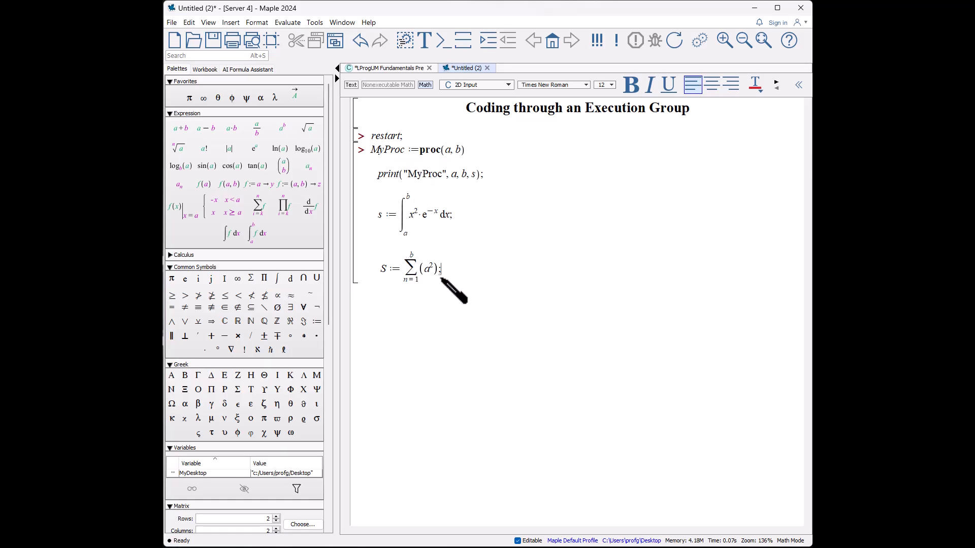
mouse_move(622, 301)
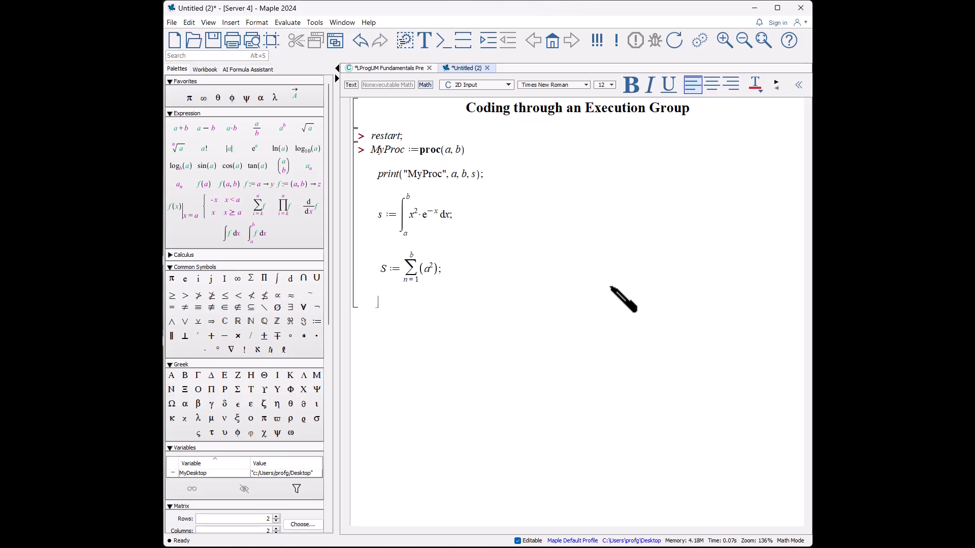
text(return s/)
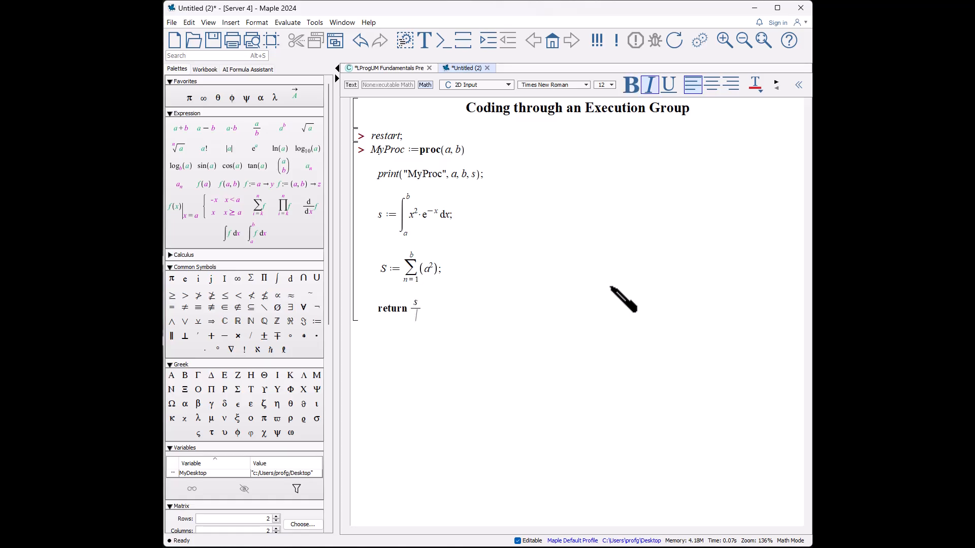
text(S;)
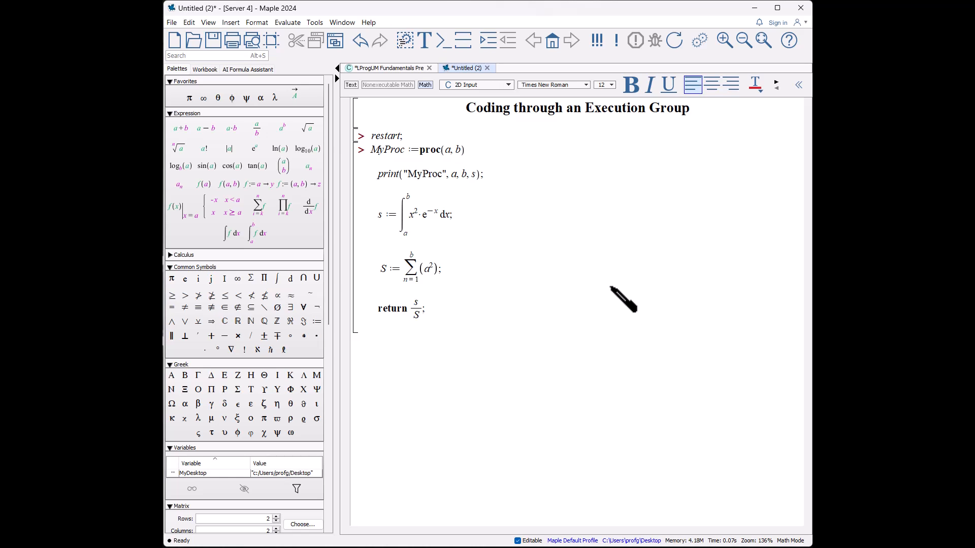
text(end proc;)
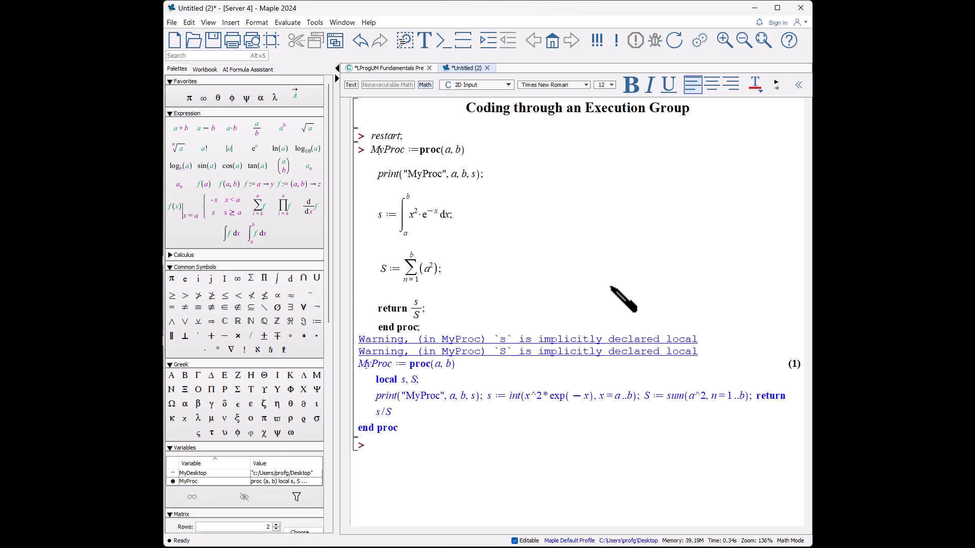
mouse_move(487, 454)
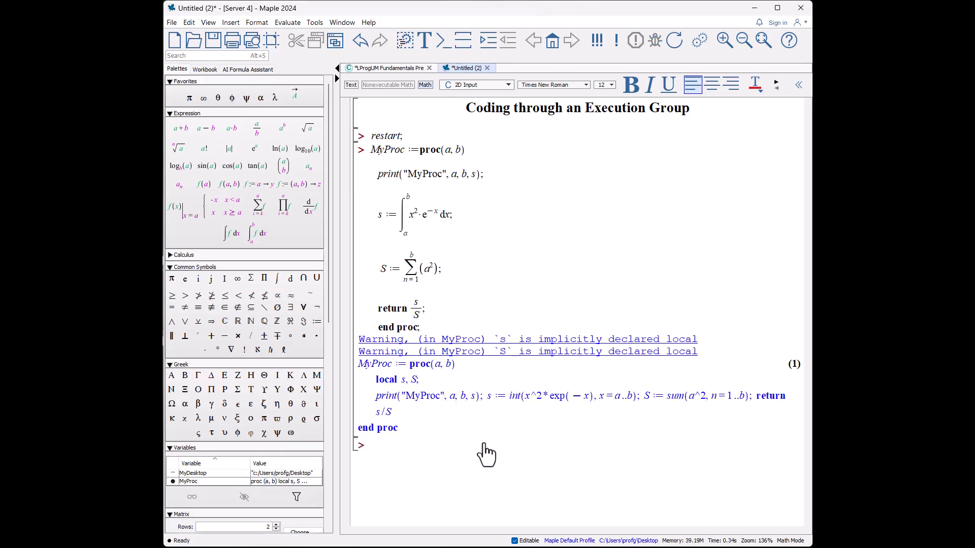
mouse_move(490, 391)
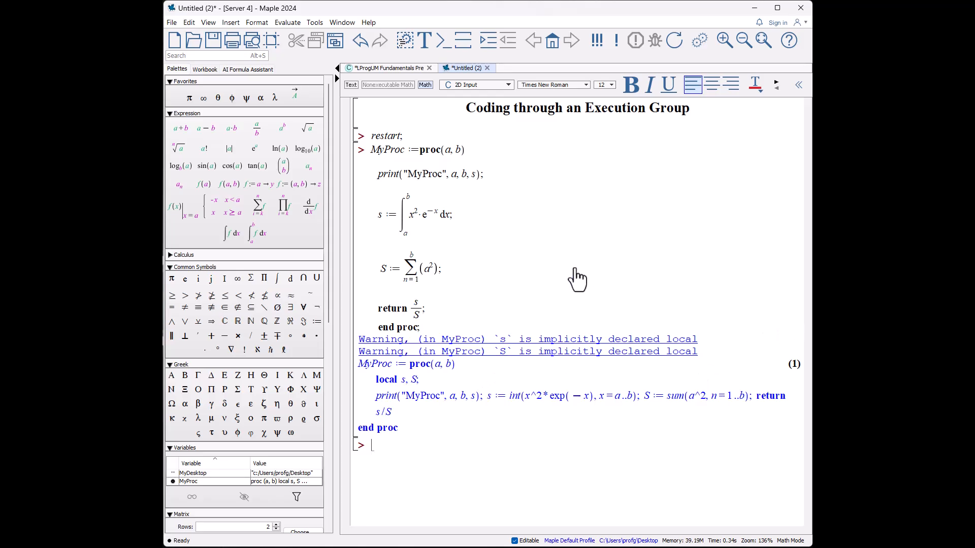
mouse_move(720, 340)
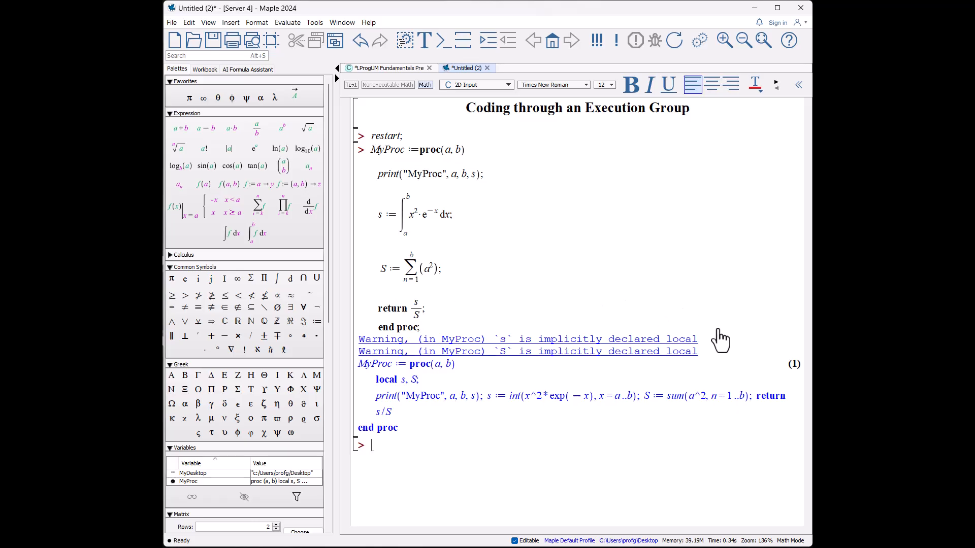
mouse_move(709, 316)
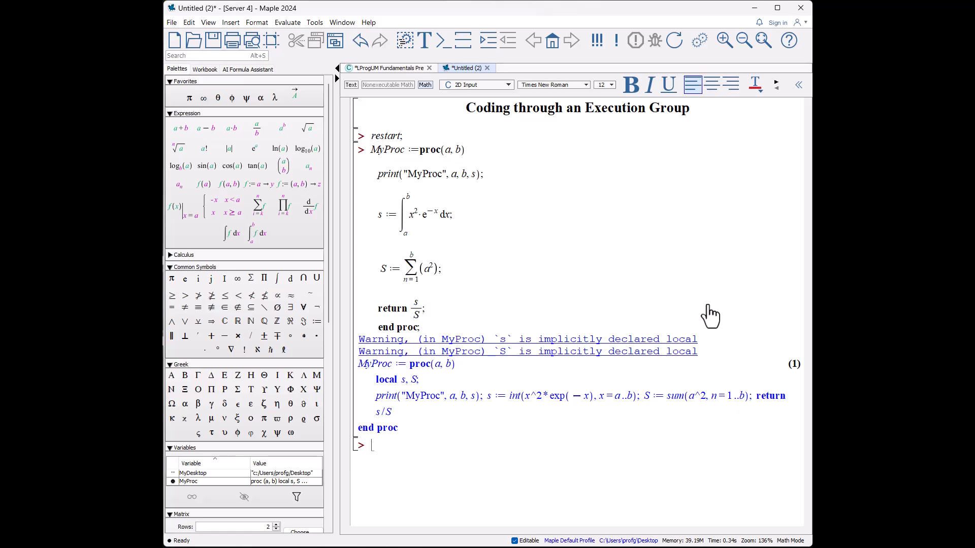
mouse_move(557, 199)
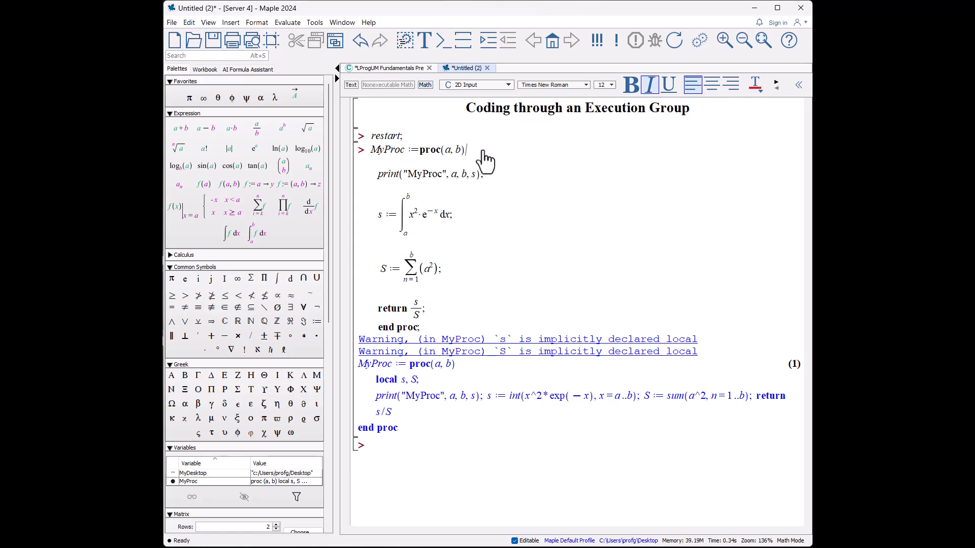
mouse_move(622, 211)
text(local s,)
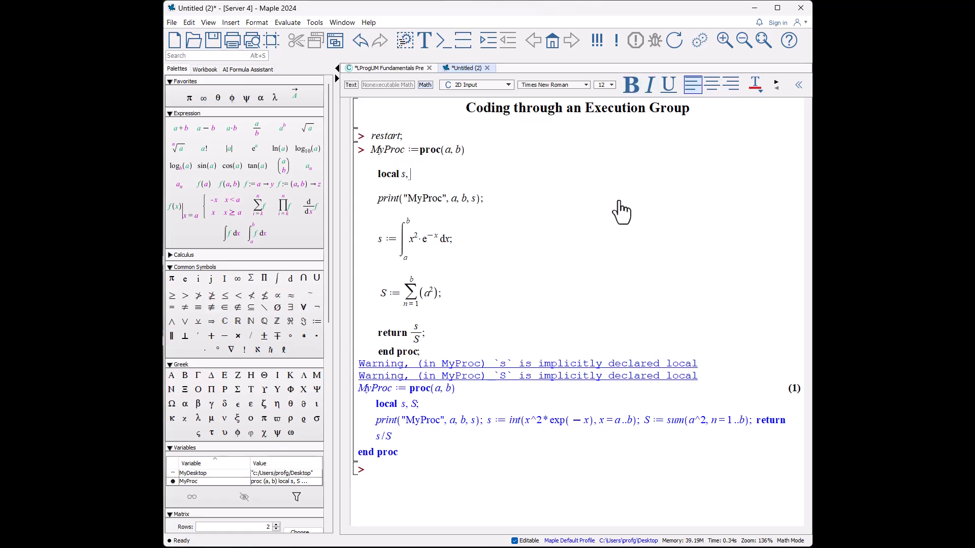
- Add local s, S; rerun the group, and start typing output := MyProc
text(S;)
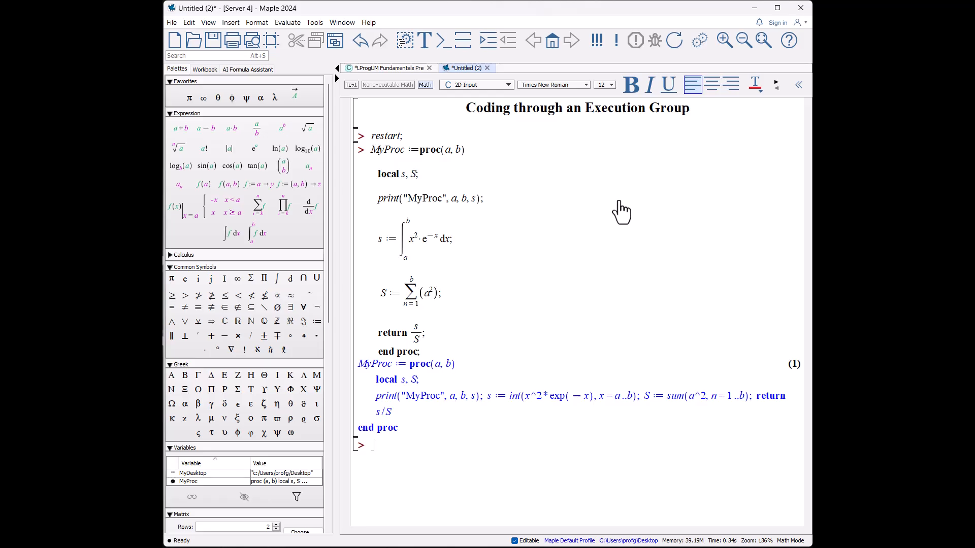
text(output := M)
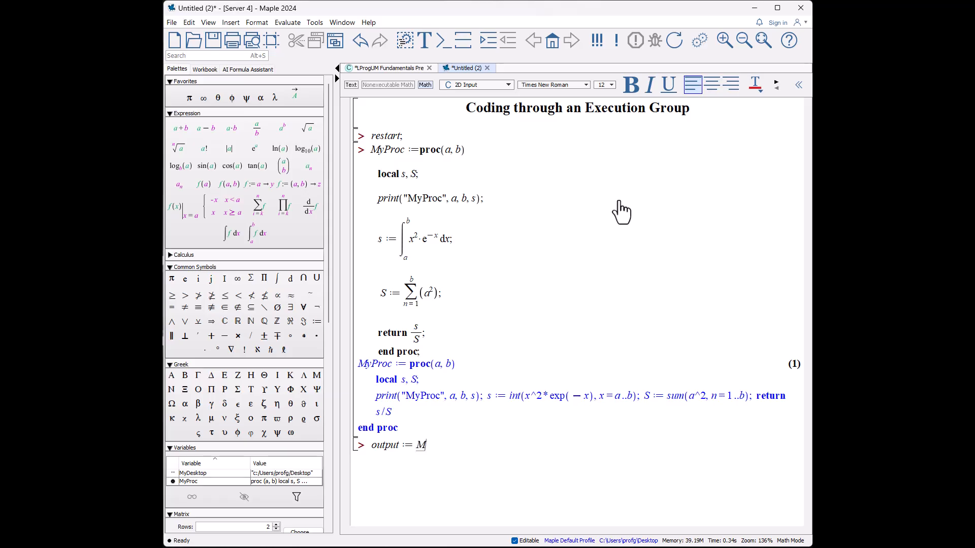
- Run output := MyProc(2, 3), then reset the worksheet to a Maple Input prompt
text(yProc(2, 3)
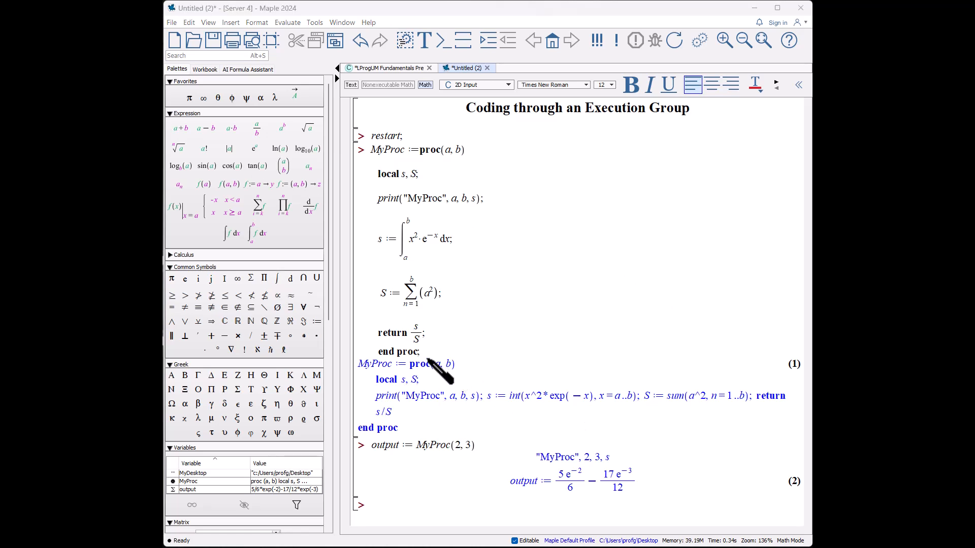
mouse_move(442, 382)
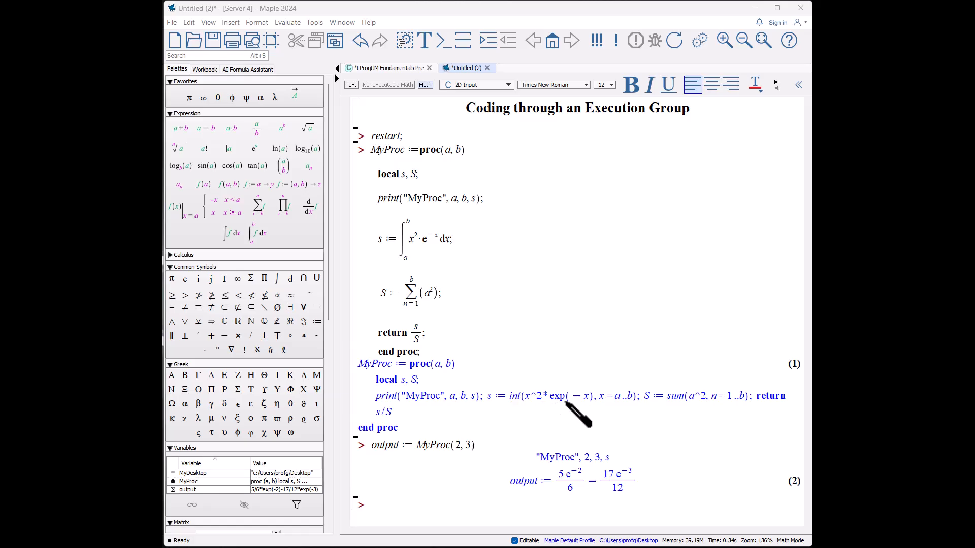
mouse_move(746, 417)
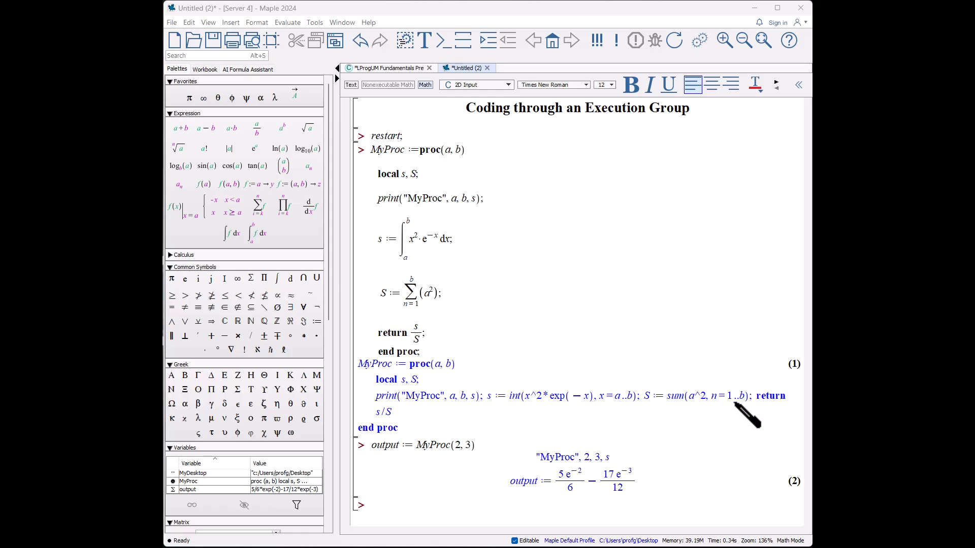
mouse_move(550, 265)
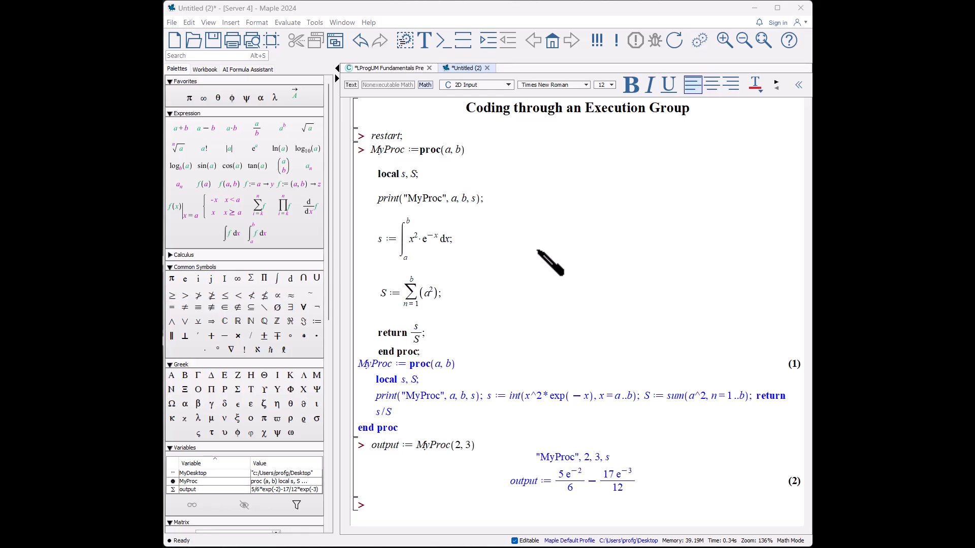
mouse_move(507, 183)
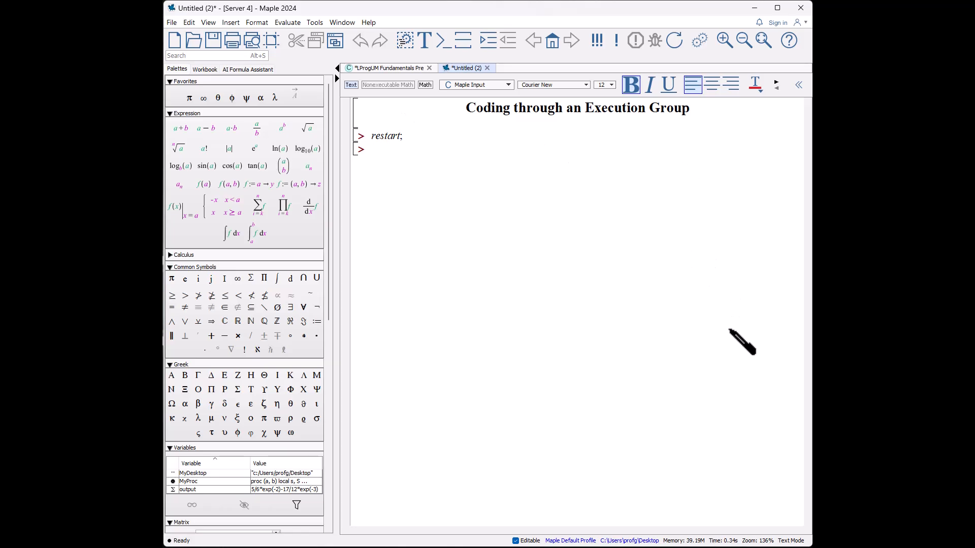
- Type MyProc := proc(a, b) with local s, S; and print("MyProc", a, b, s)
text(M)
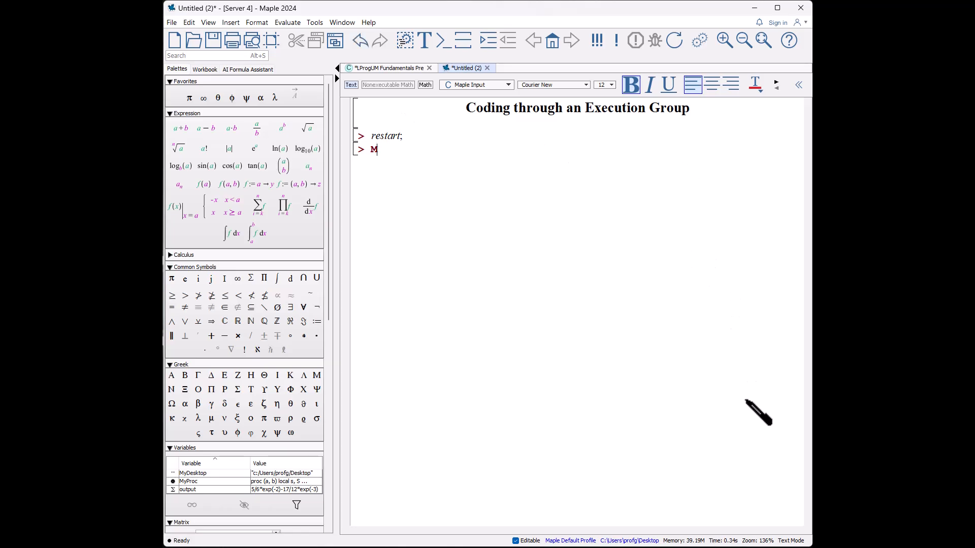
text(yProc :=)
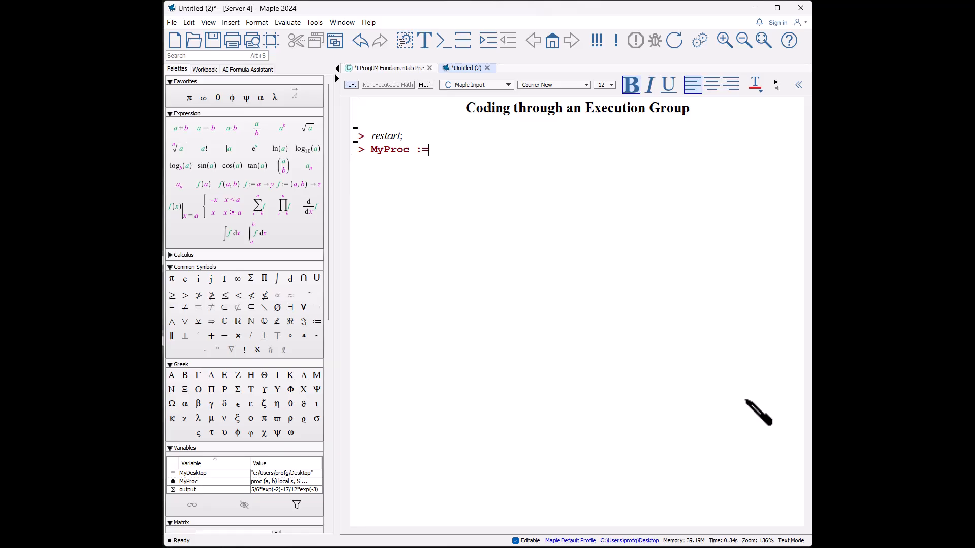
text(proc)
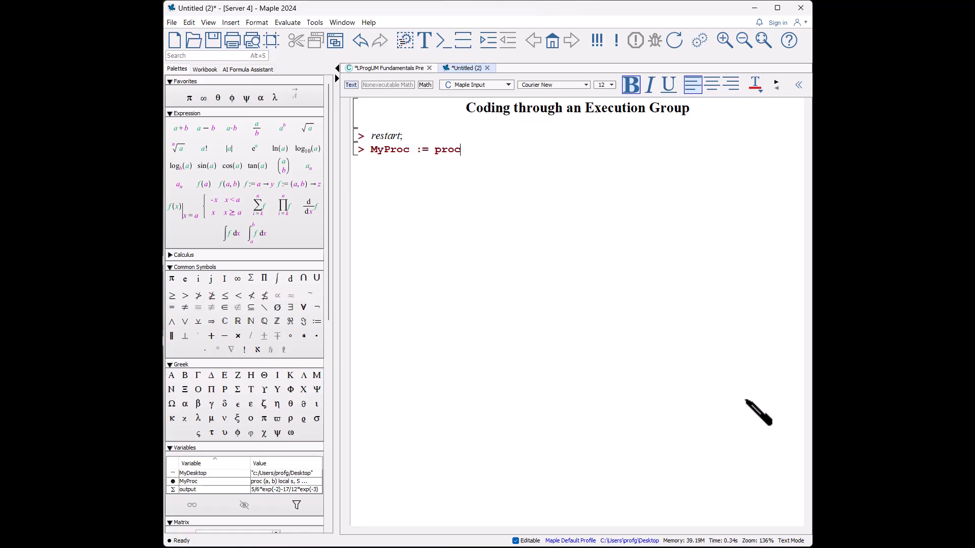
text((a, b))
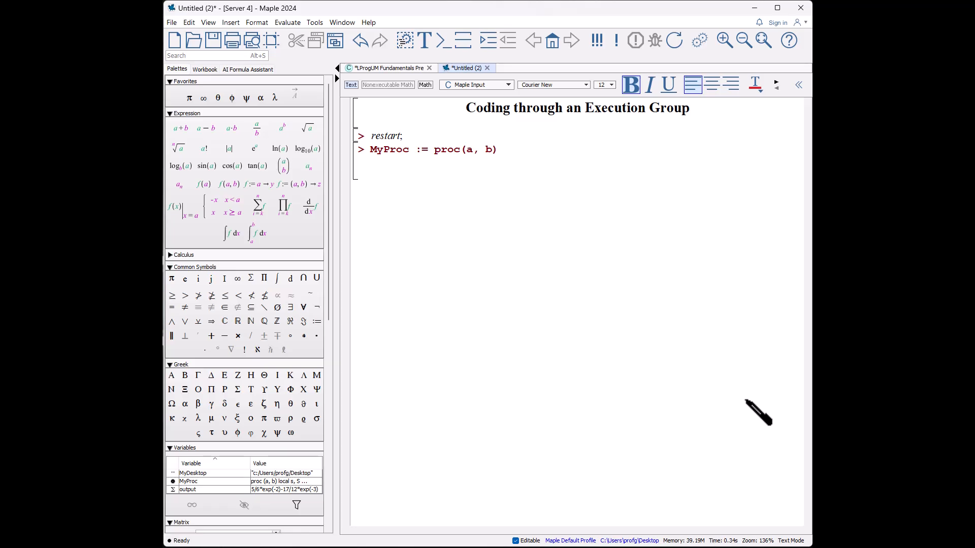
text(local)
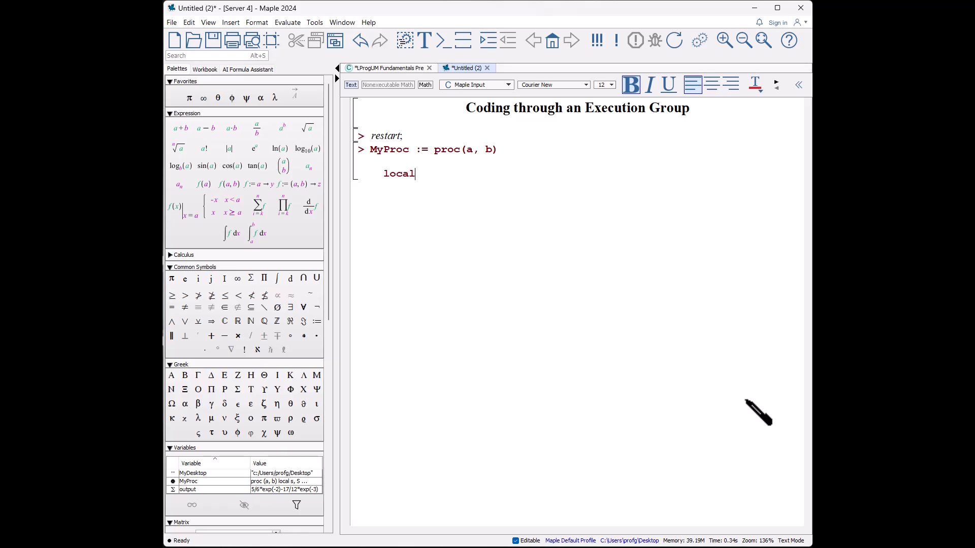
text(s, S;)
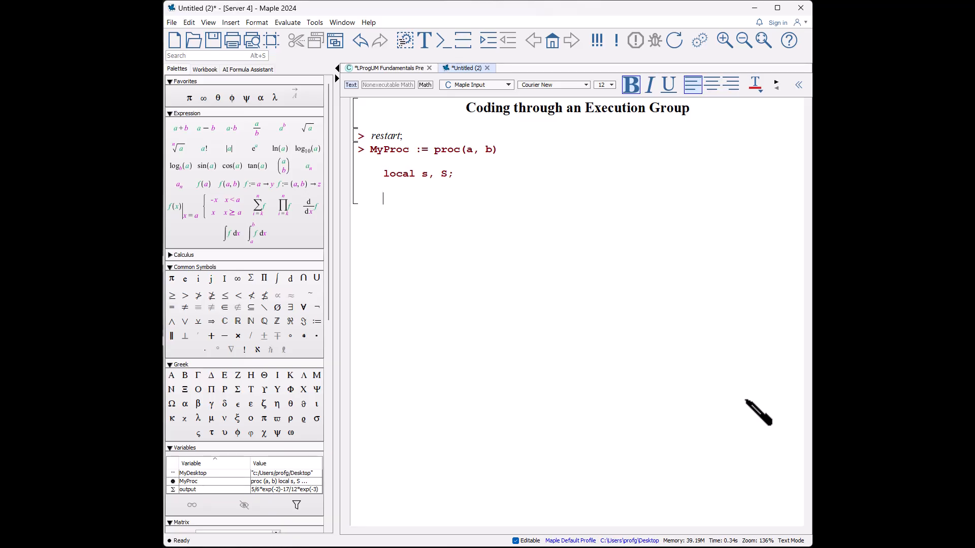
text(print()
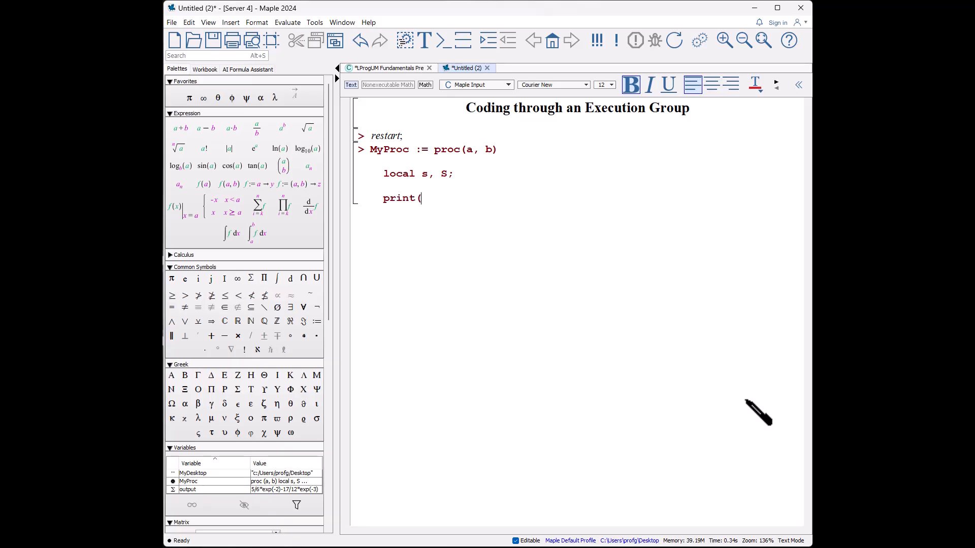
text("MyProc)
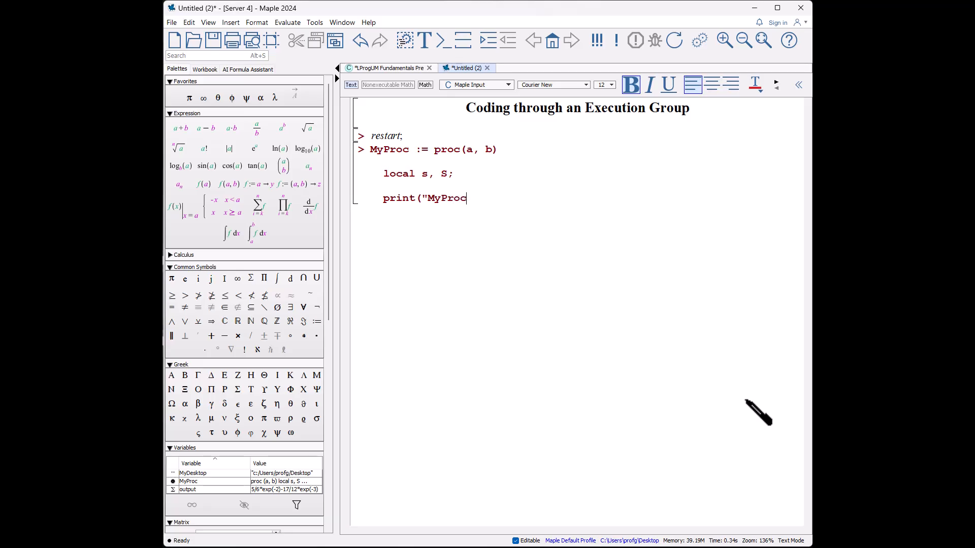
text(", a, b, s);)
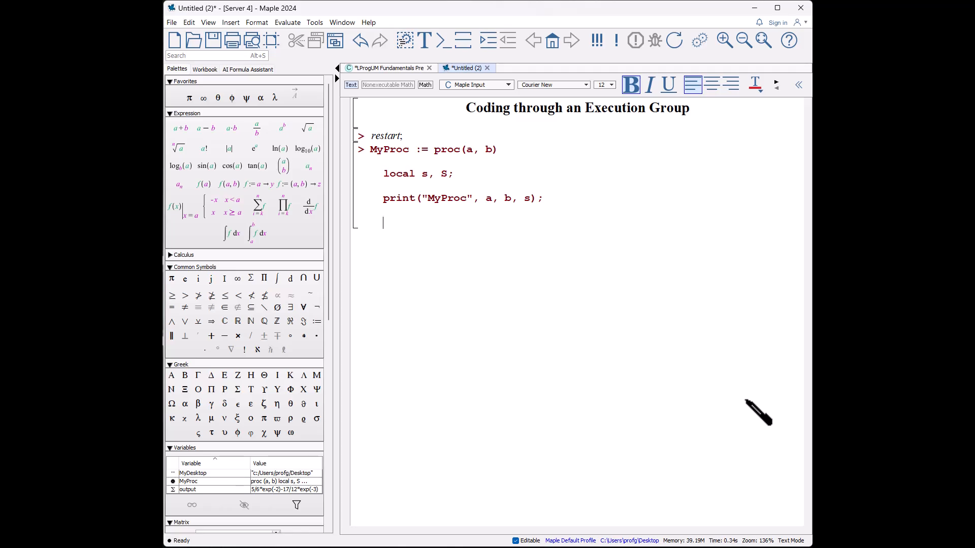
- Add s := int(x^2…, x = a..b) and S := sum(a^2, n = 1..b)
text(s := int()
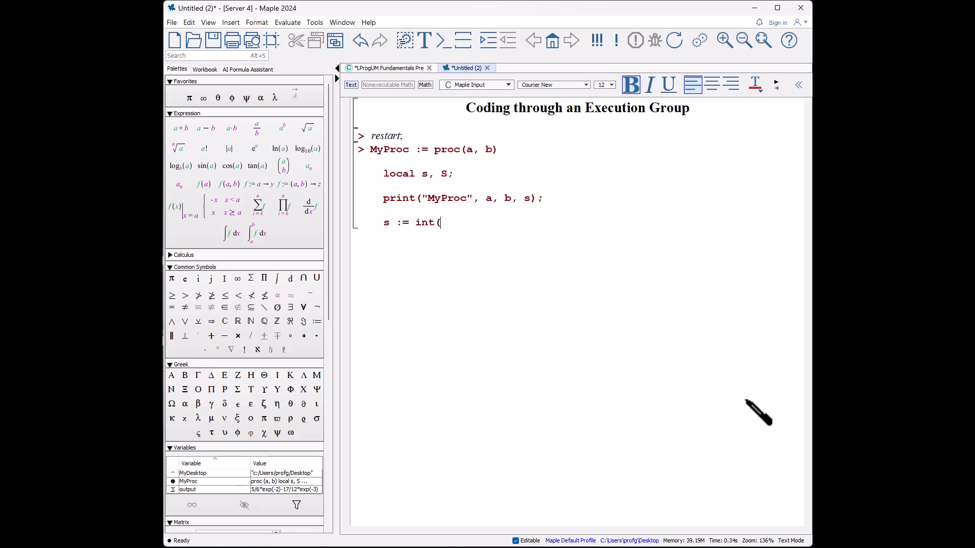
text(x^2 * exp(-x)
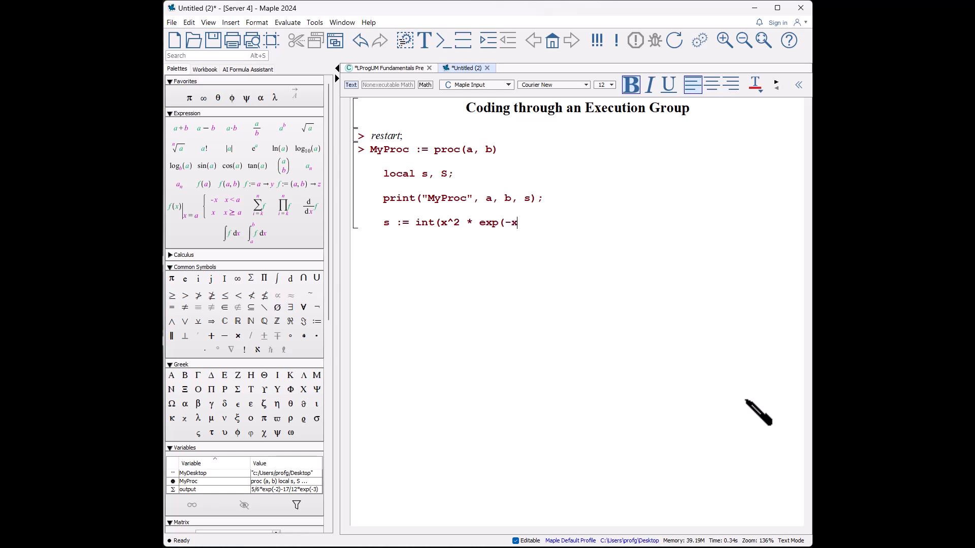
text(), x = a..b);)
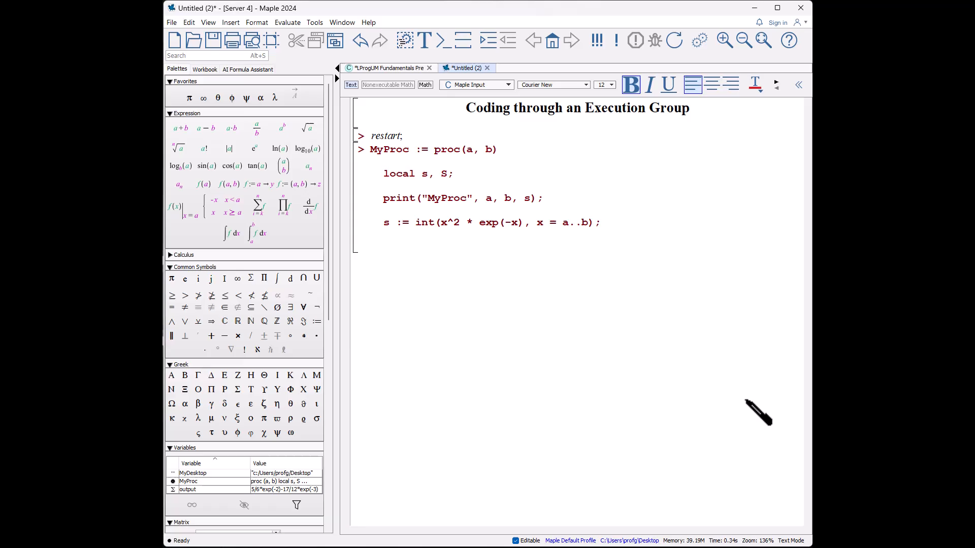
text(S := sum)
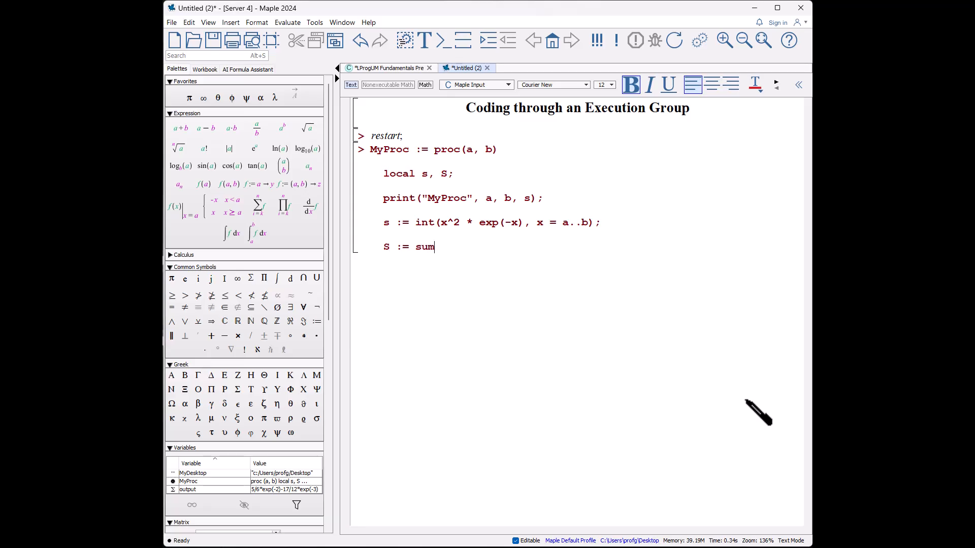
text((a^)
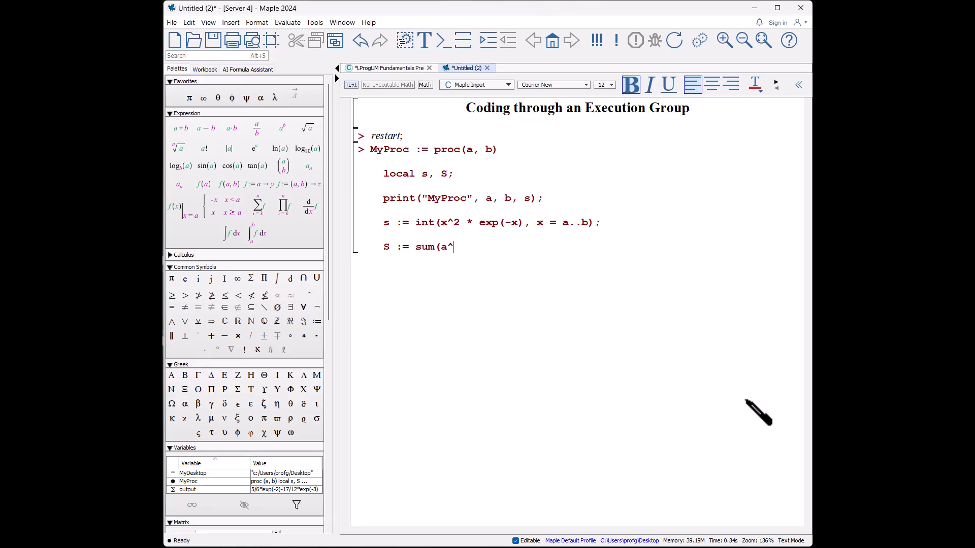
text(2, n =)
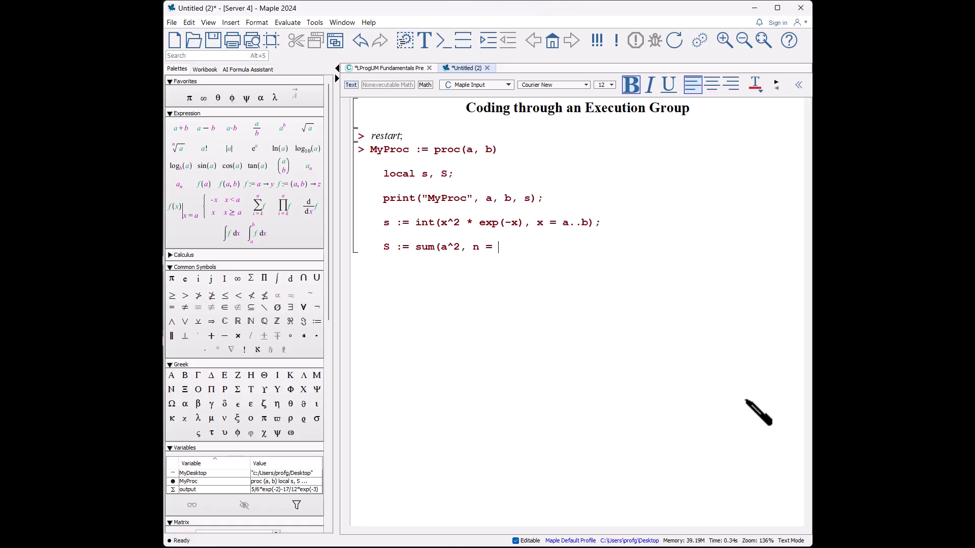
text(1..b);)
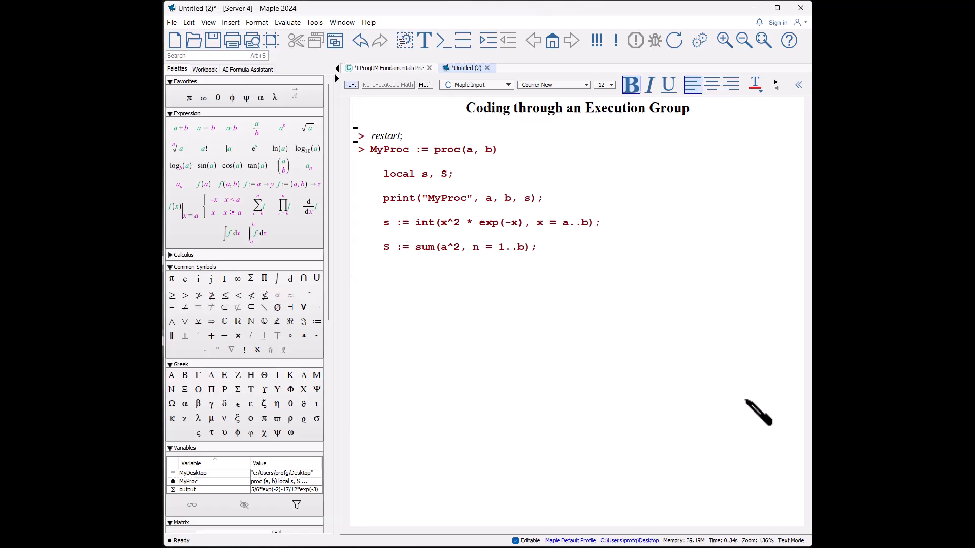
- Finish with return s/S; and end proc; then execute the group
text(return s/)
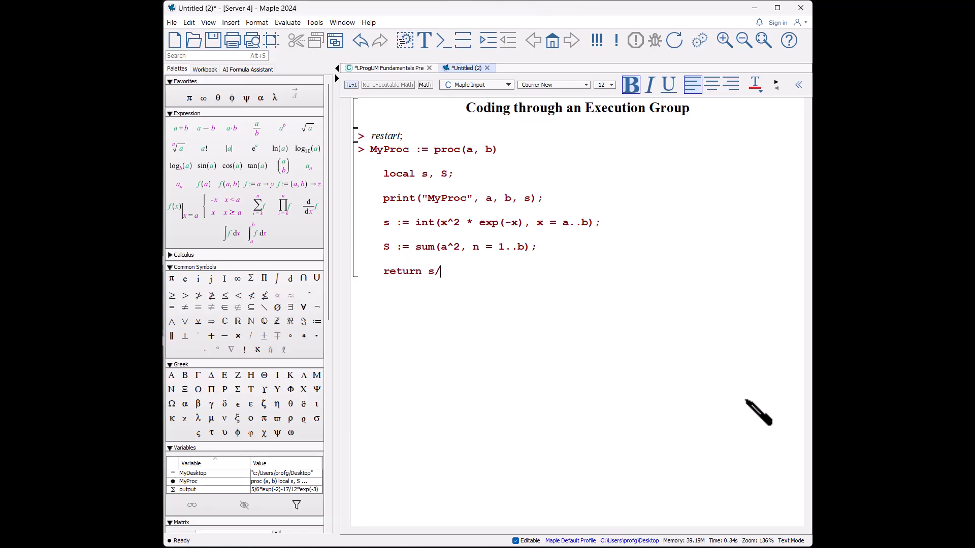
text(S;)
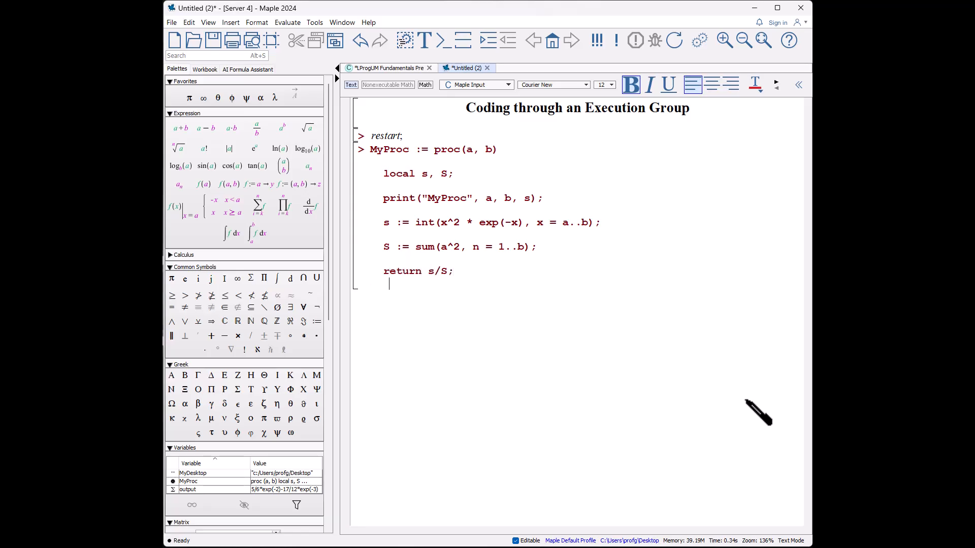
text(end proc)
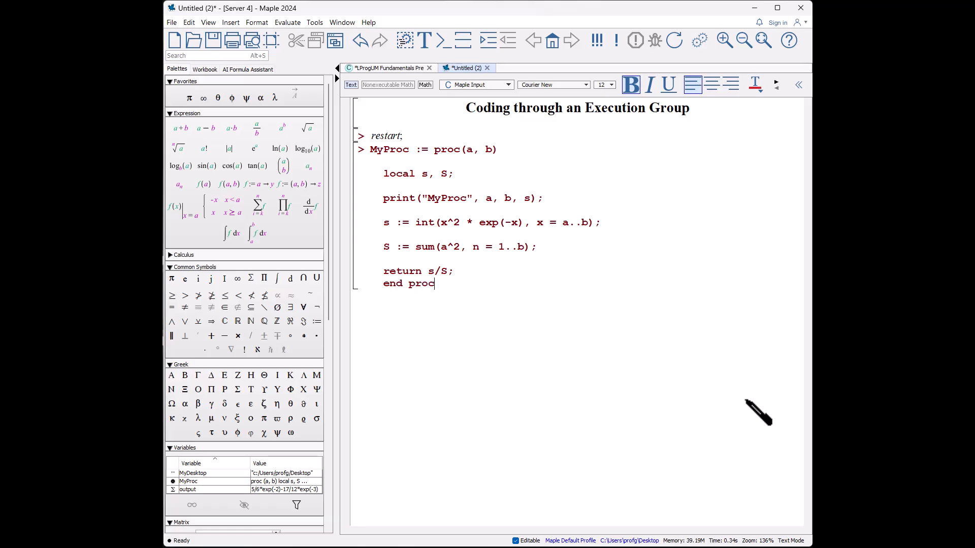
text(;)
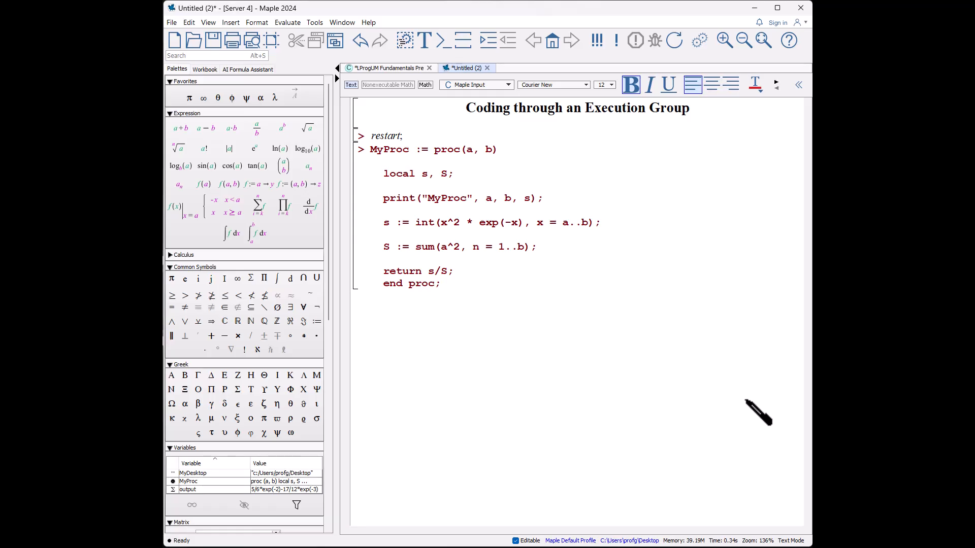
key(Return)
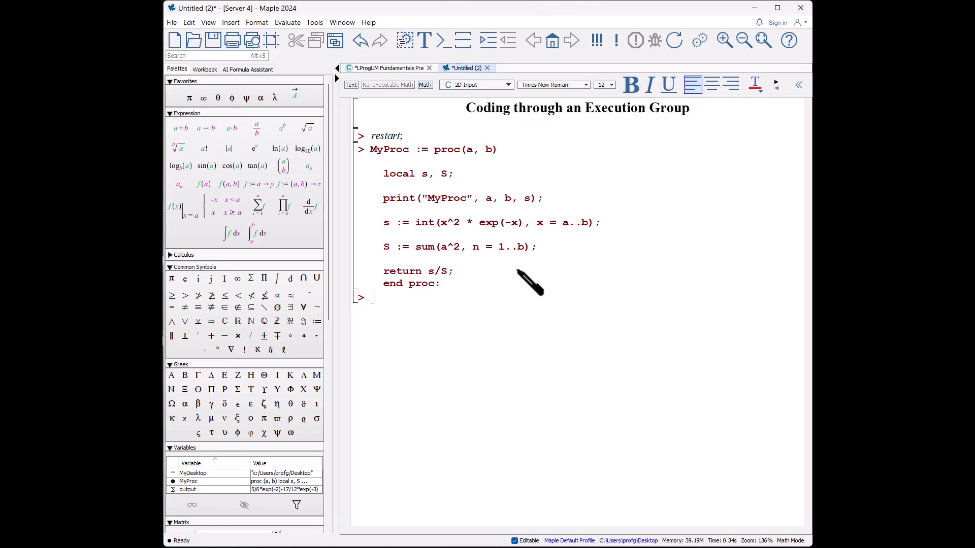
- Enter and run output := MyProc(2, 3)
text(output)
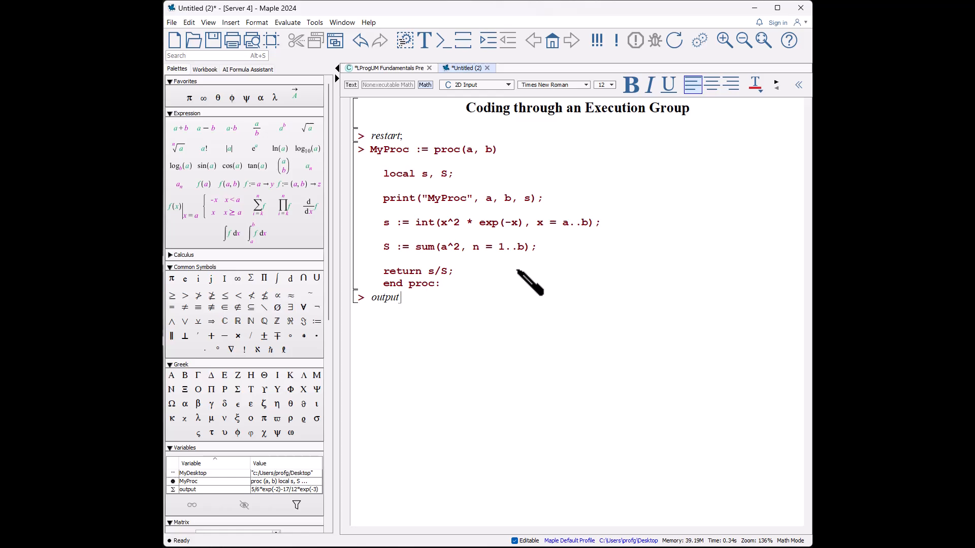
text(:= MyPro)
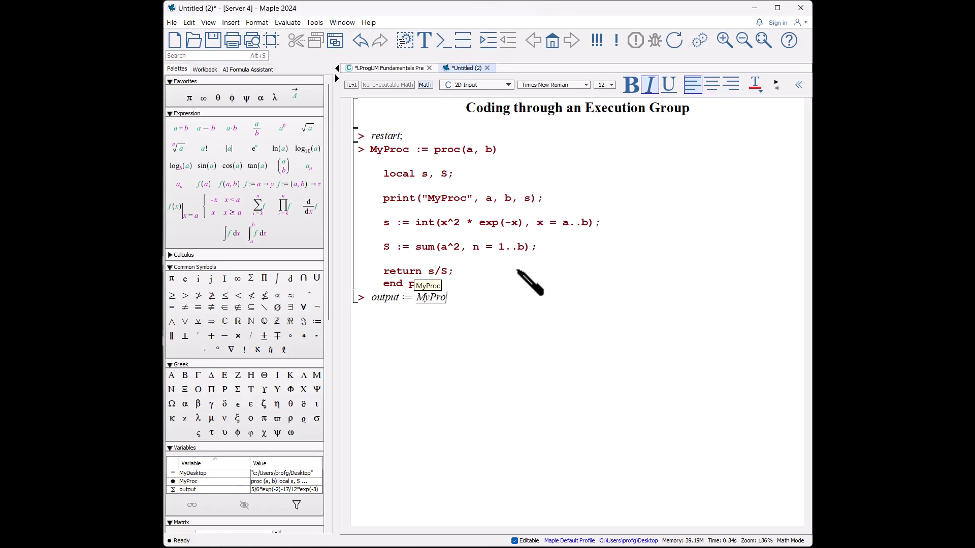
text(c(2,)
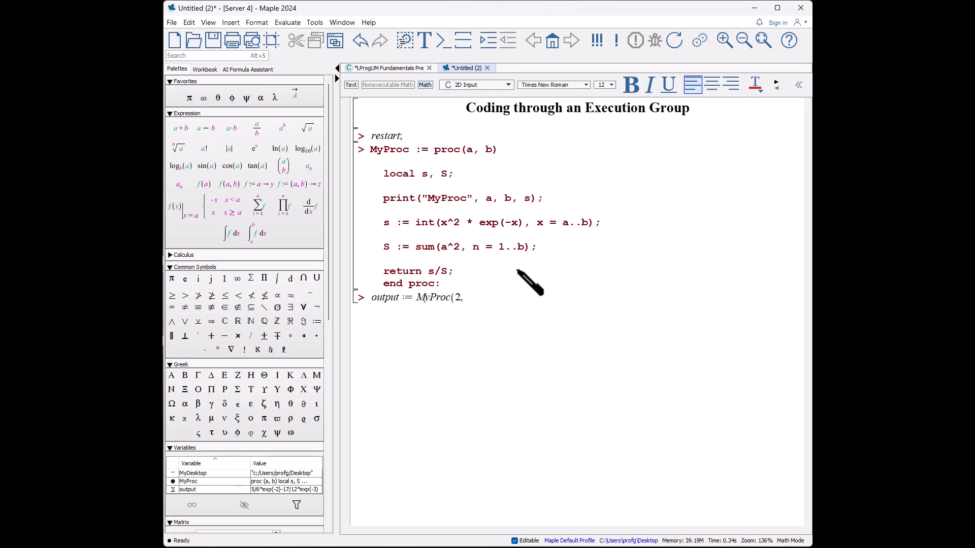
key(Return)
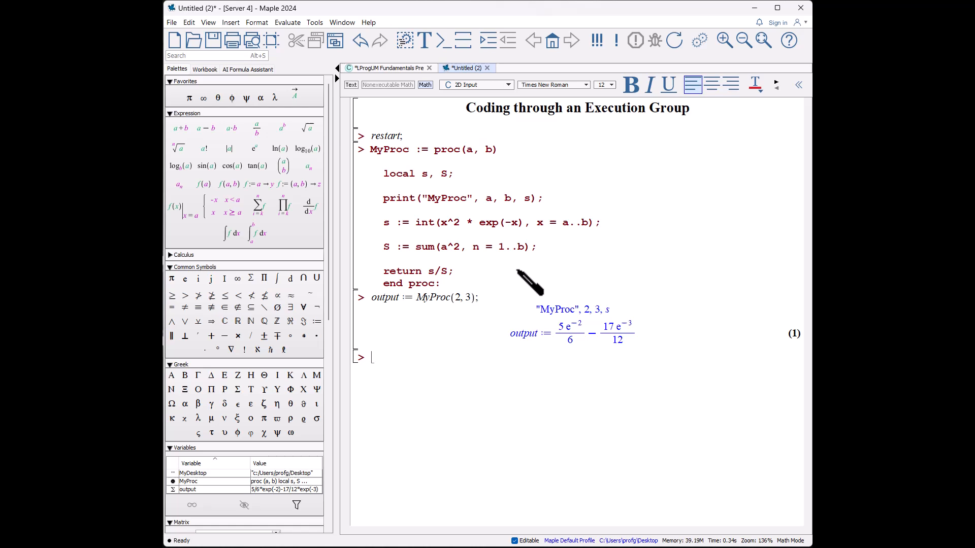
mouse_move(448, 186)
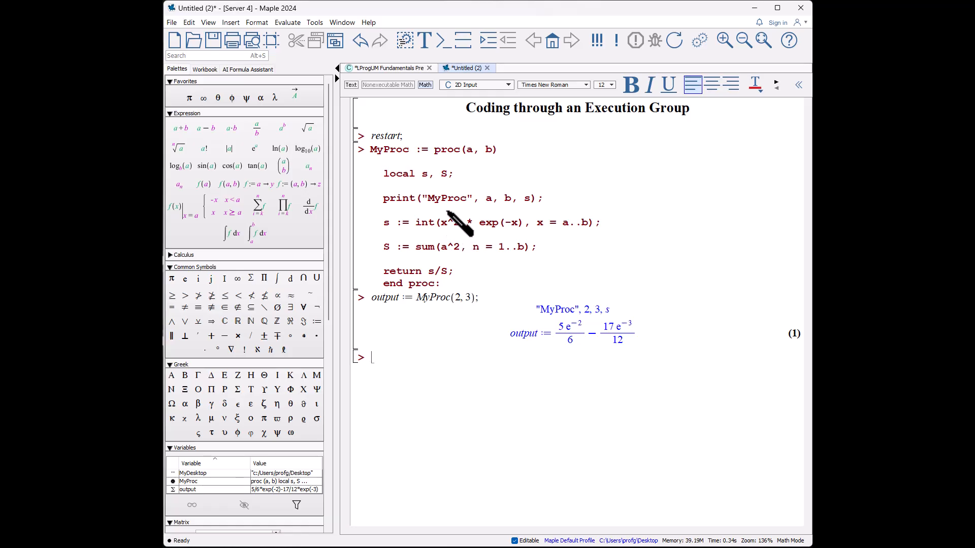
mouse_move(675, 205)
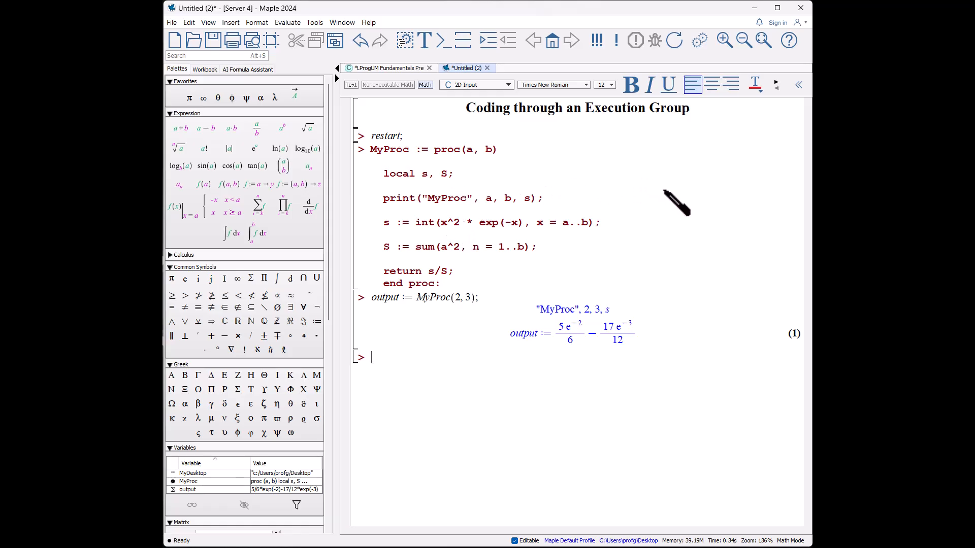
mouse_move(621, 261)
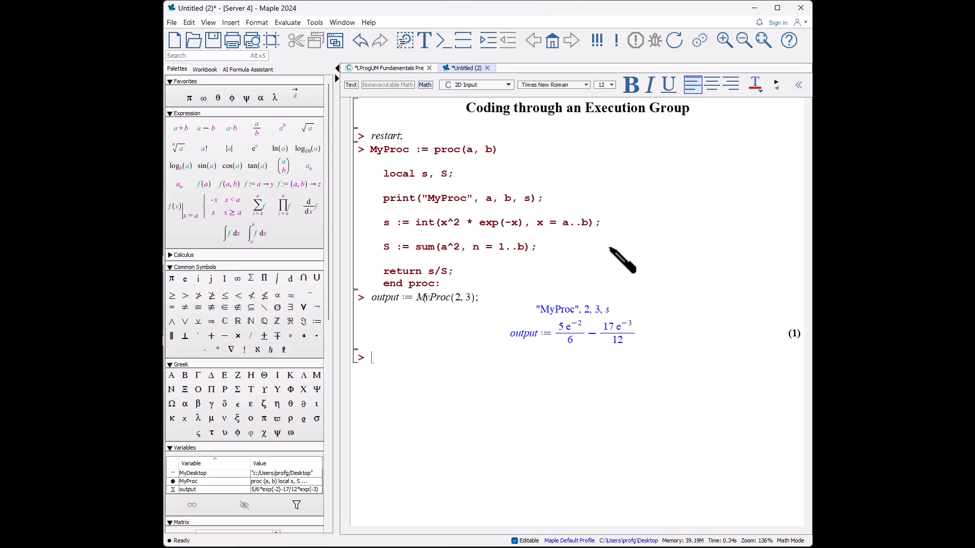
- Assign x := 3 and rerun output := MyProc(2, 3), producing the integration-variable error
text(x := 3 :)
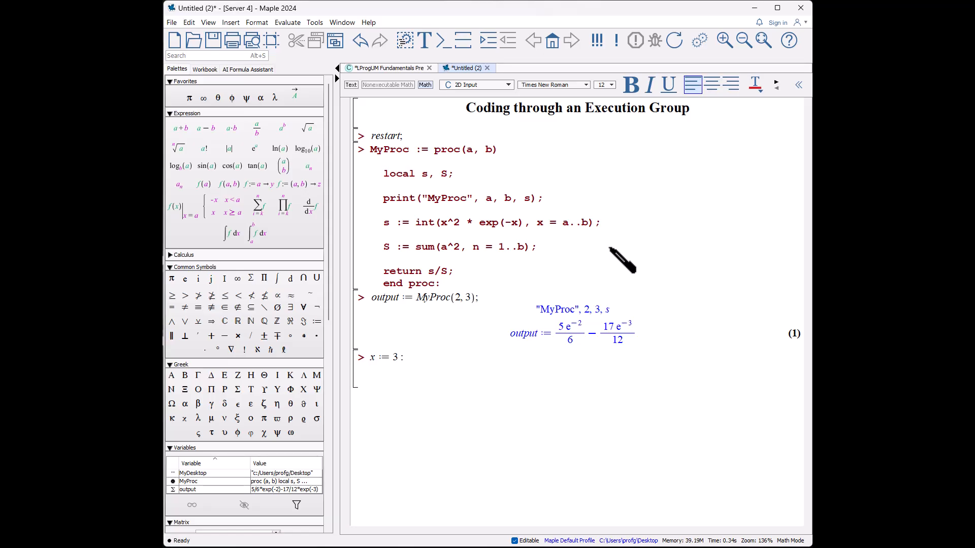
text(output)
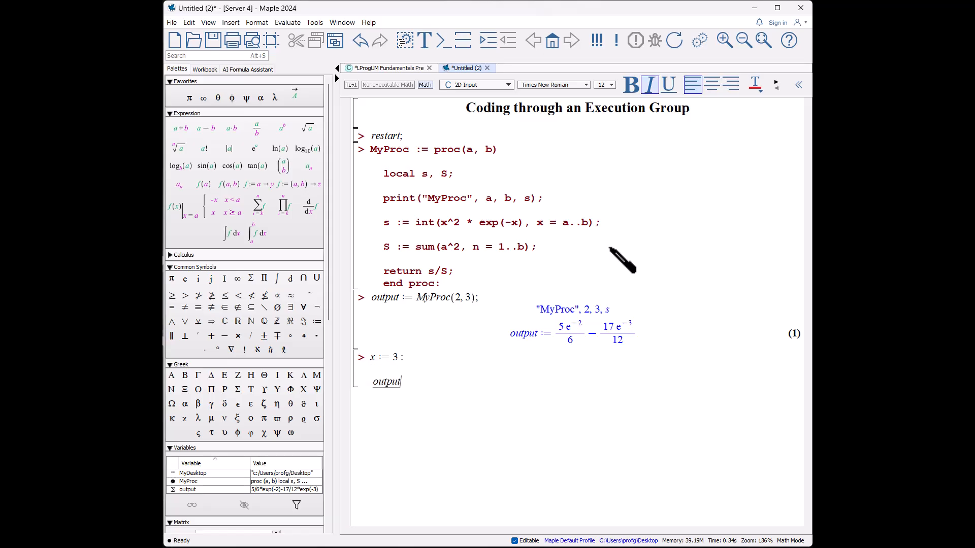
text(:= MyProc(2, 3);)
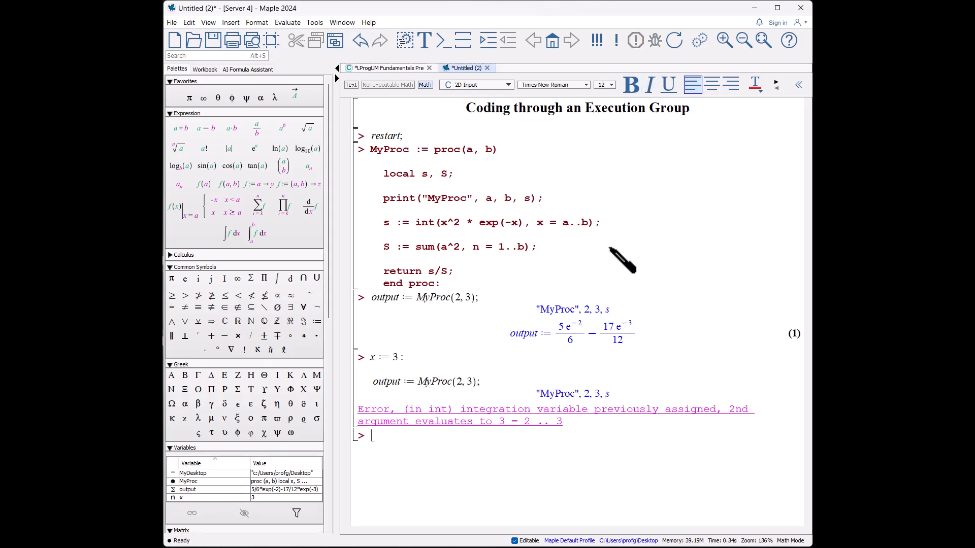
mouse_move(410, 378)
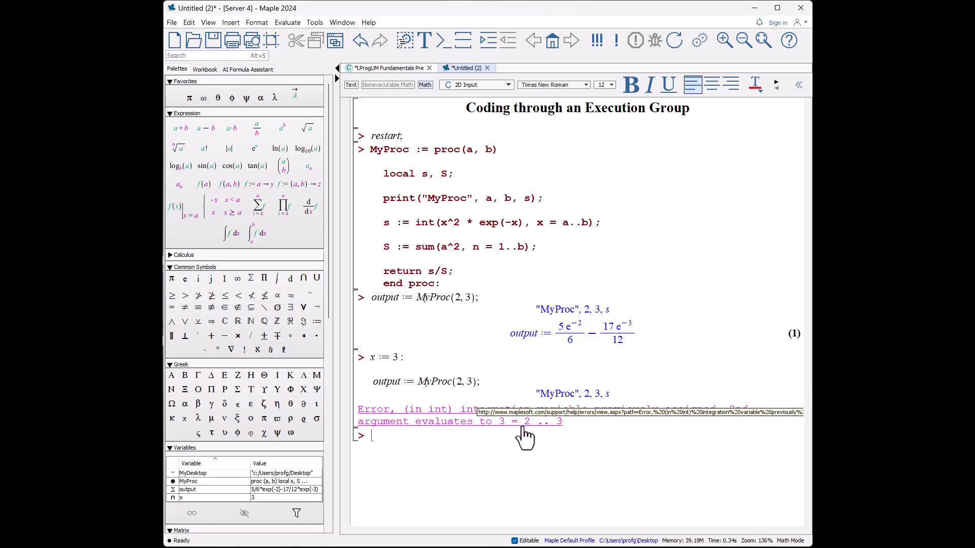
mouse_move(565, 313)
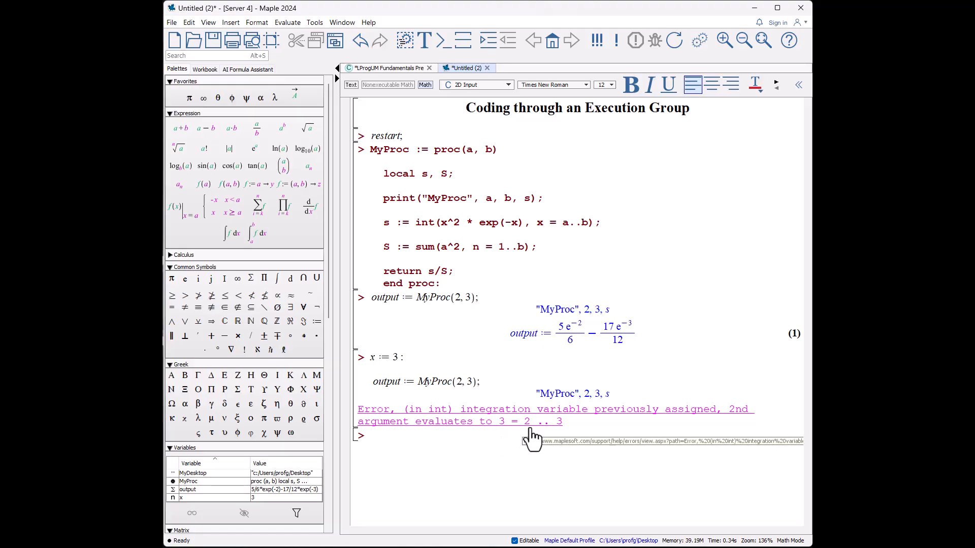
mouse_move(593, 448)
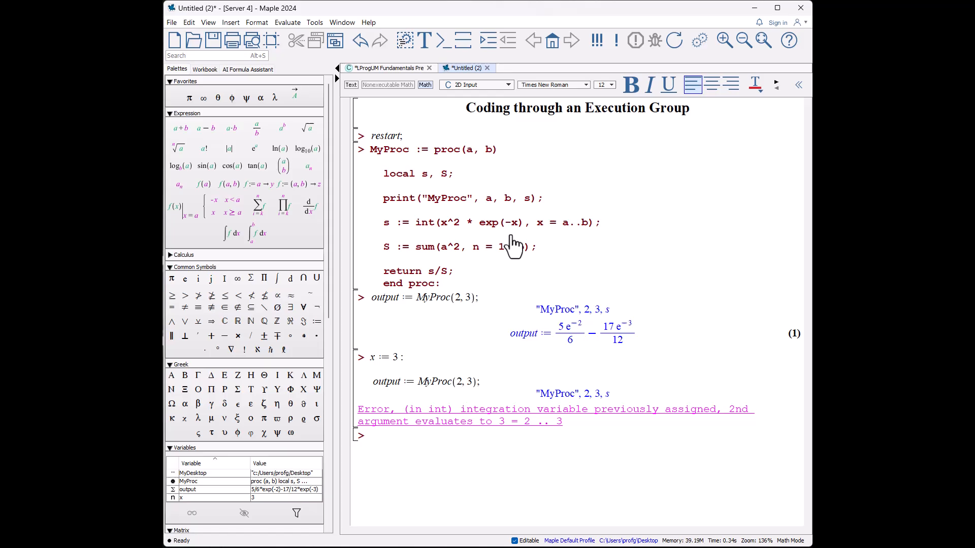
mouse_move(454, 199)
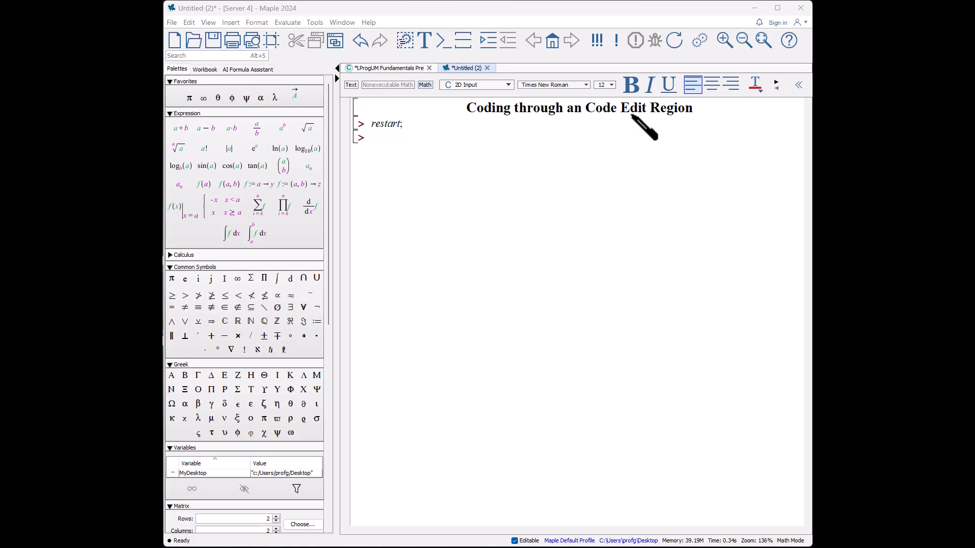
mouse_move(299, 248)
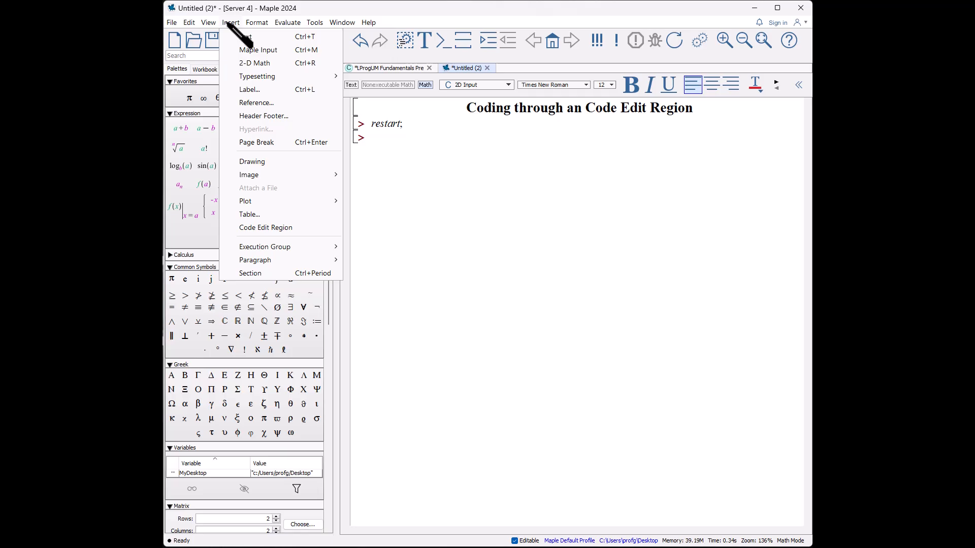
mouse_move(265, 227)
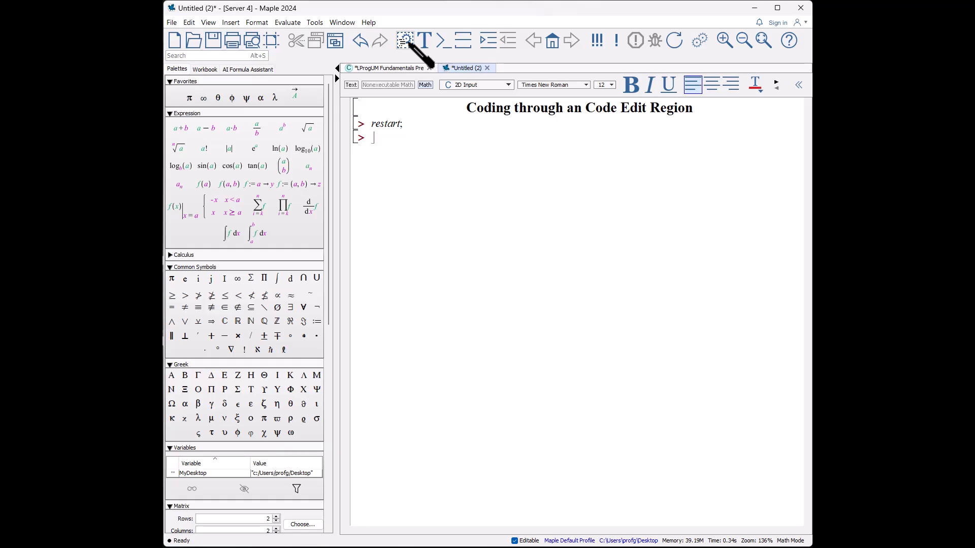
mouse_move(405, 39)
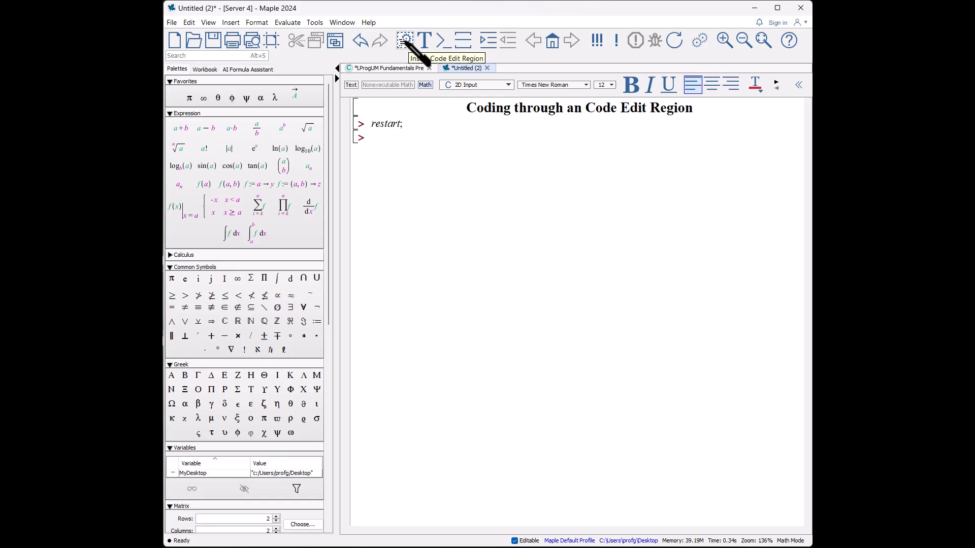
- Insert a Code Edit Region below restart and type MyProc := proc(a, b)
click(404, 39)
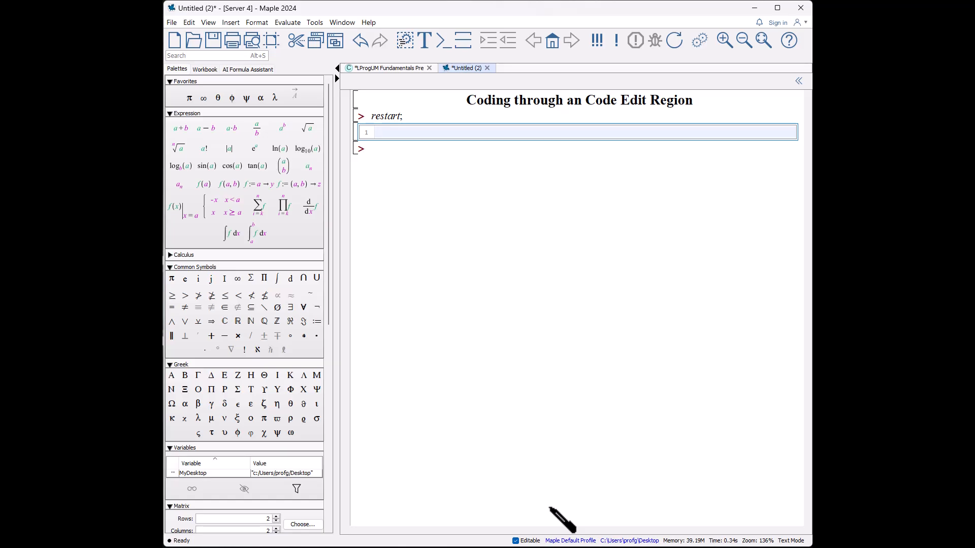
text(MyProc)
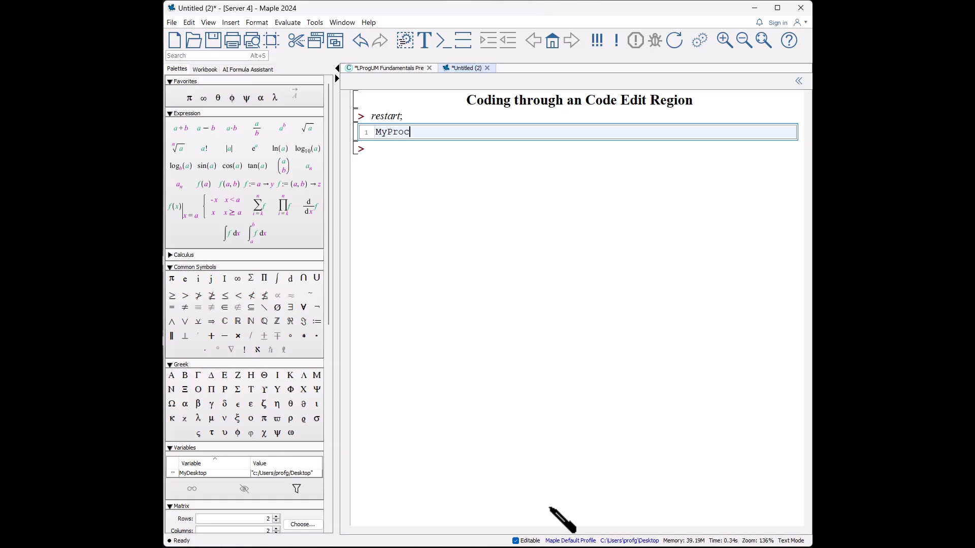
text(:= pro)
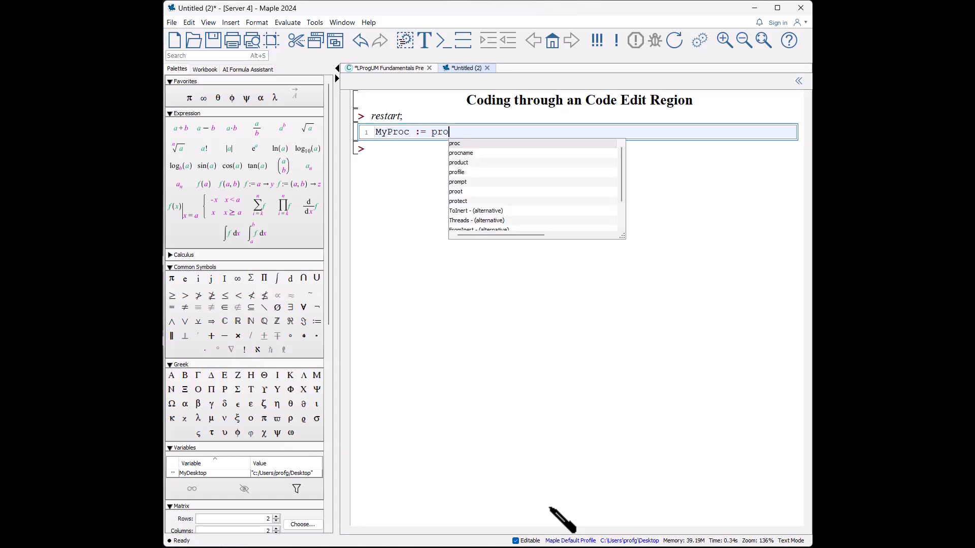
click(454, 144)
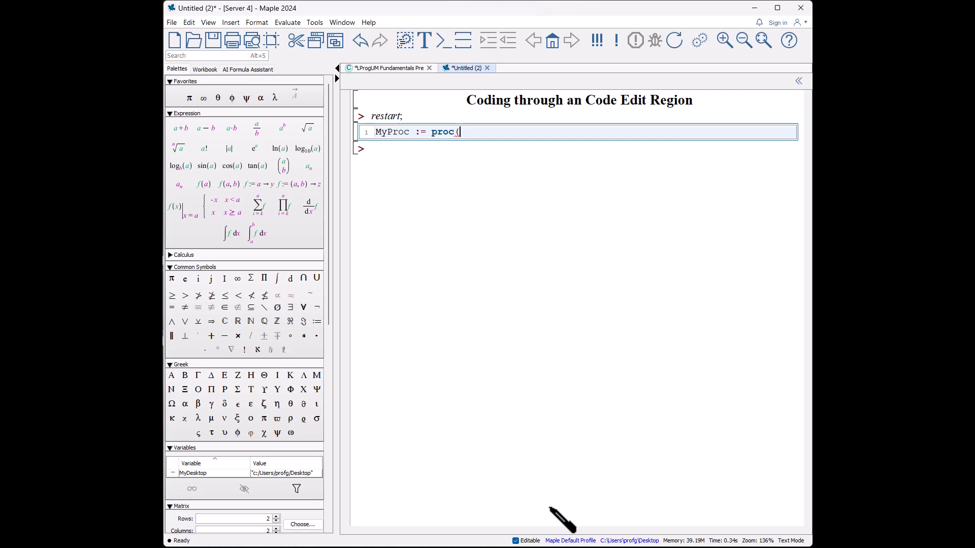
text(a)
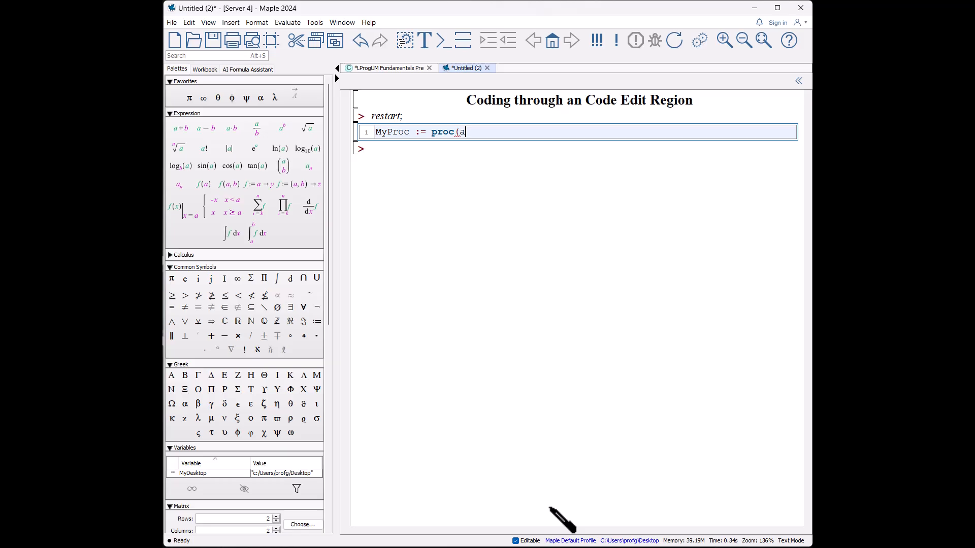
text(, b))
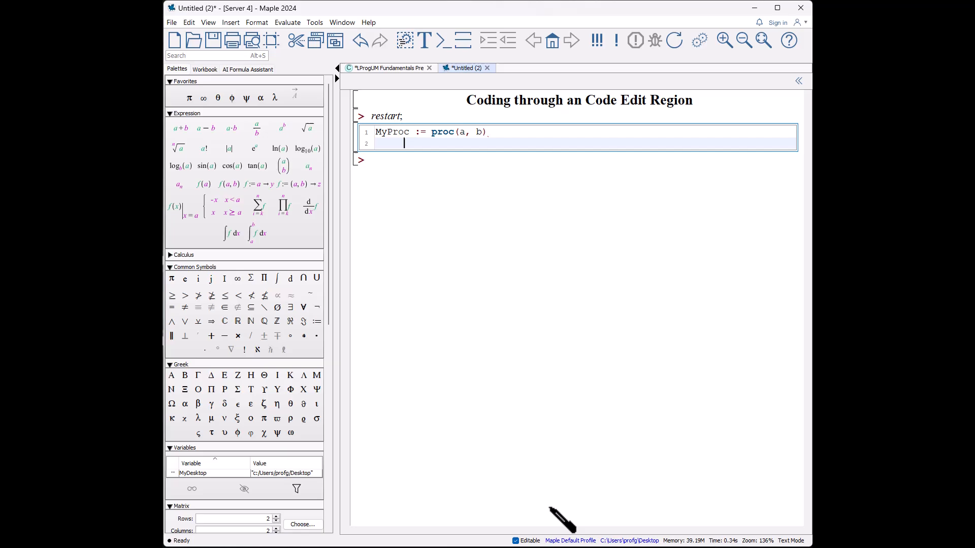
- Add local s, S; and begin print("MyProc", a, b, s) in the region
text(local s,)
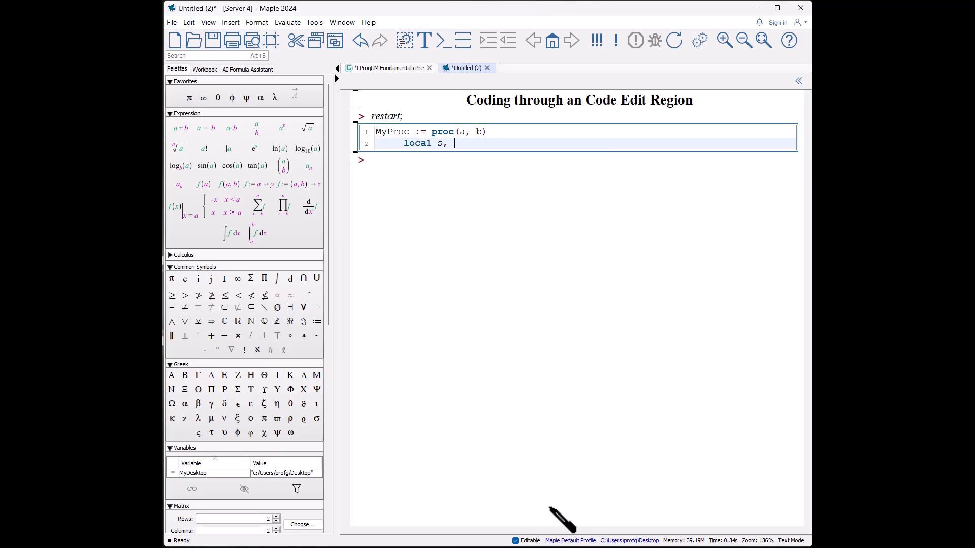
text(S;)
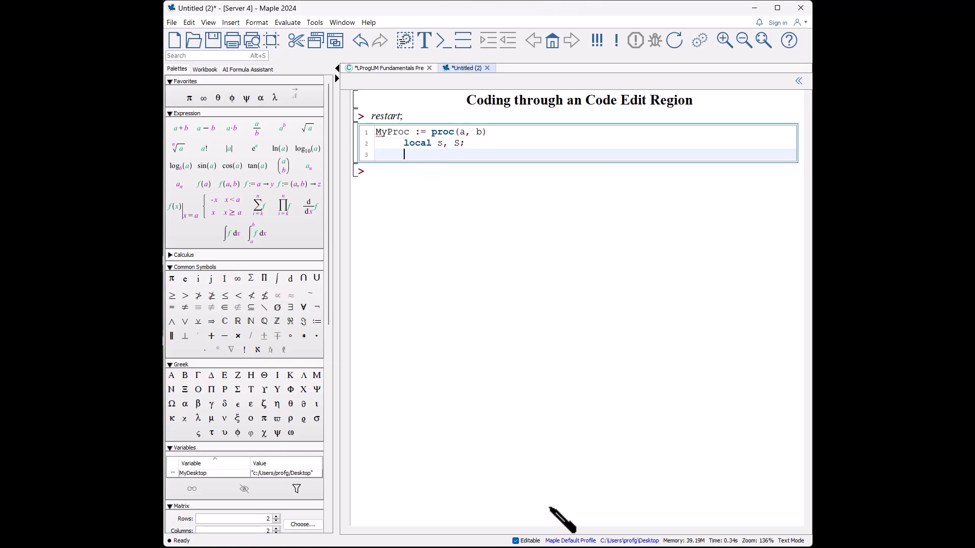
text(print)
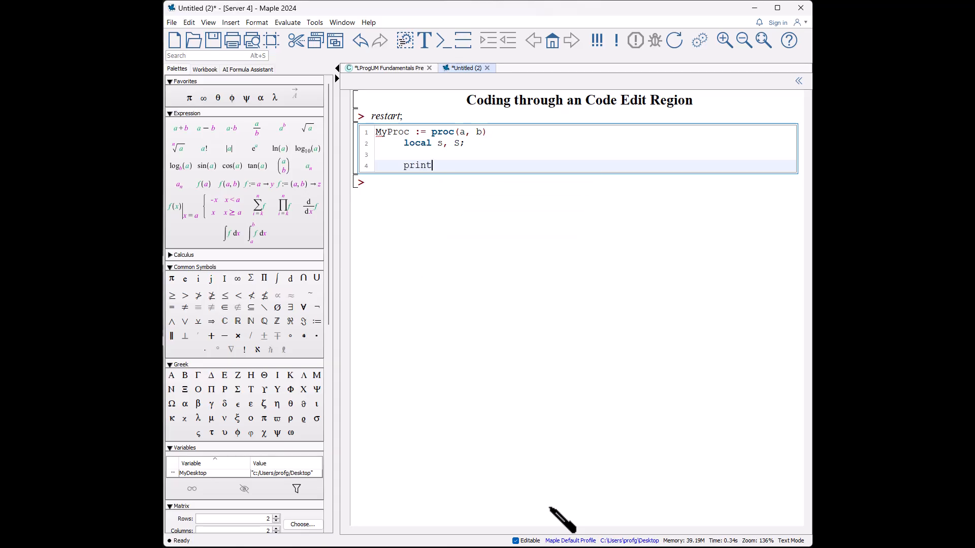
text(("MyProc)
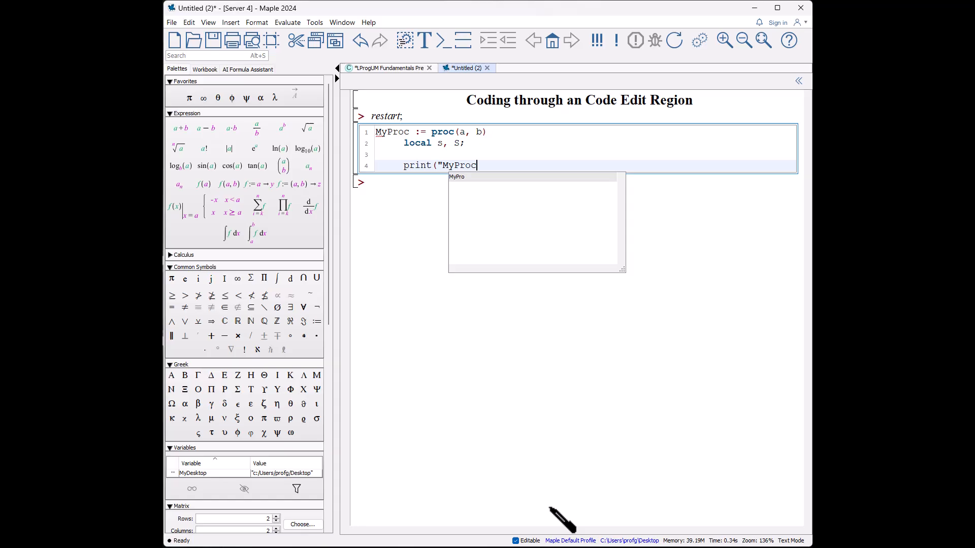
text(", a, b, s))
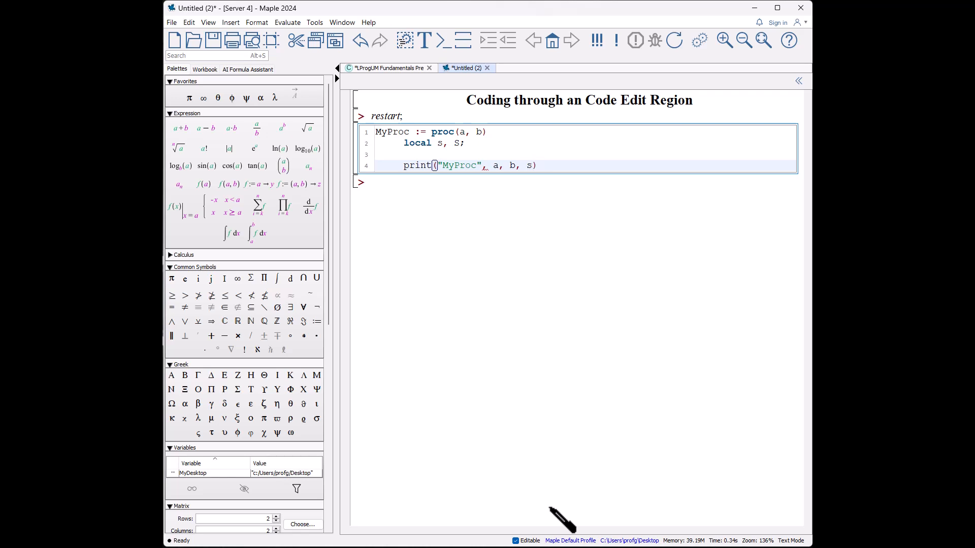
- Define s := int(x^2*exp(-x), x=a..b) inside MyProc
text(s :)
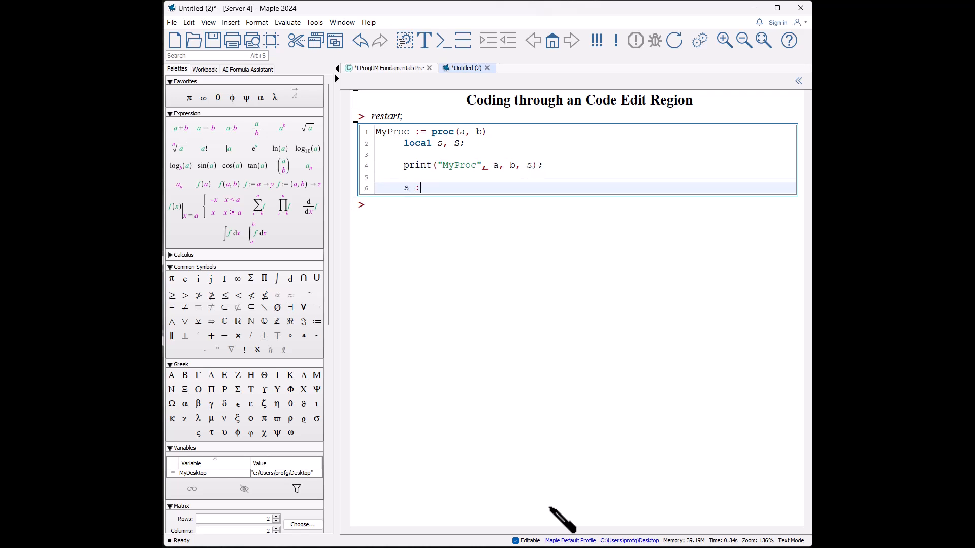
text(= int()
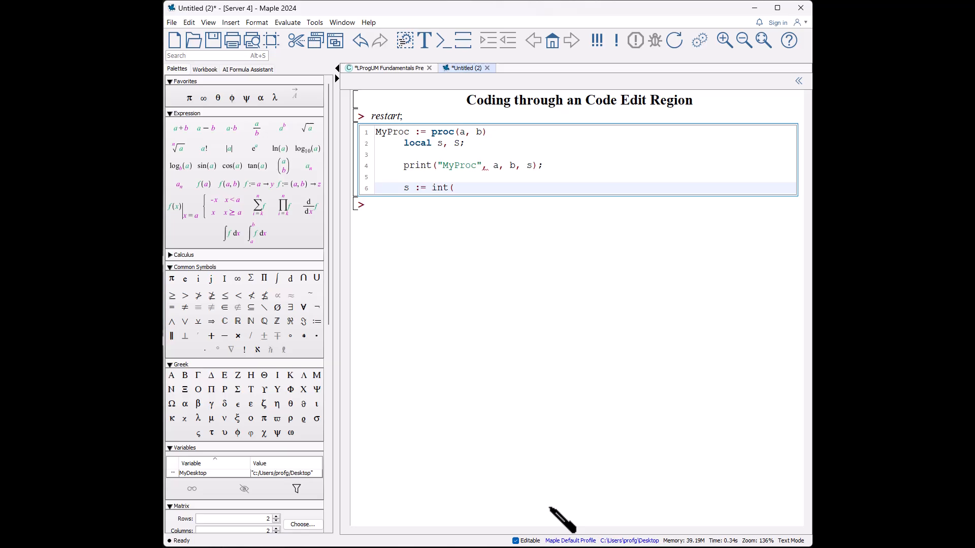
text(x^2)
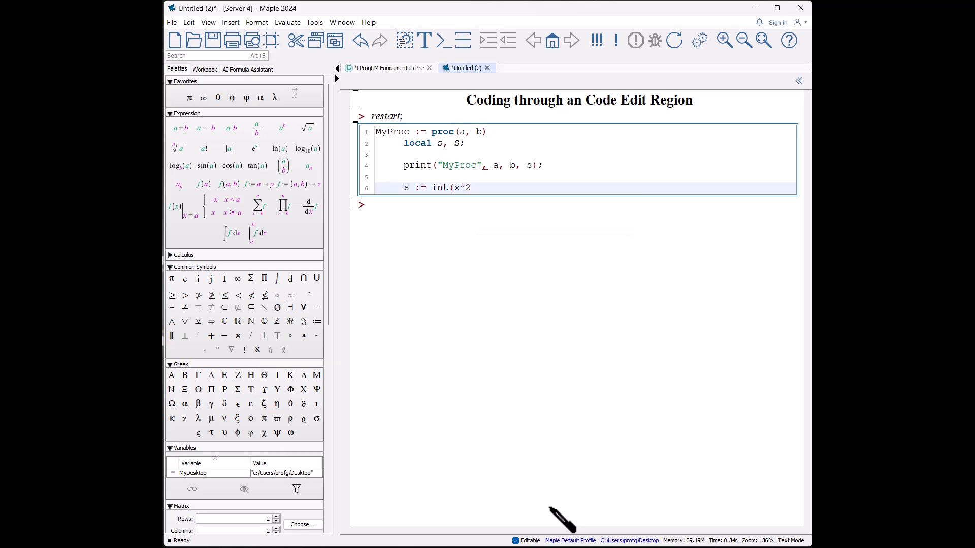
text(* exp)
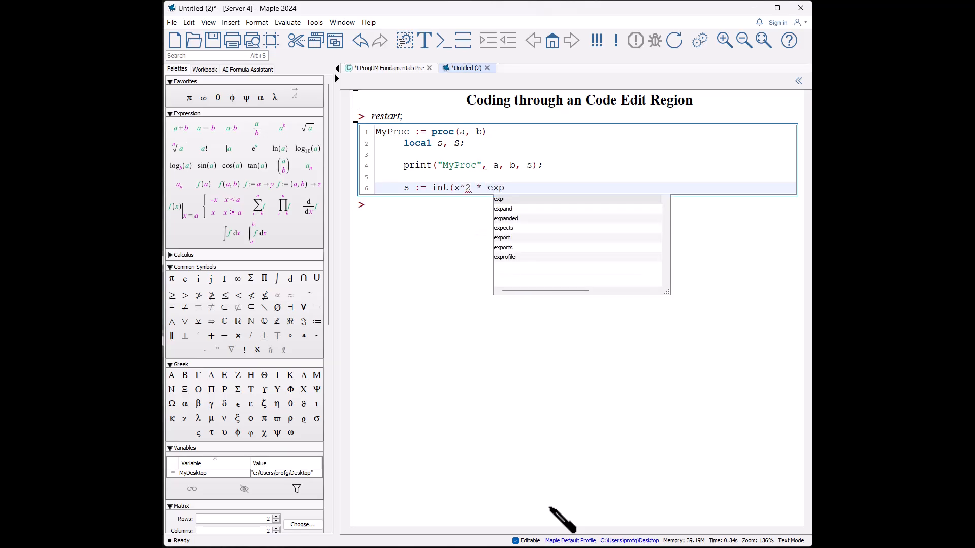
text((-x))
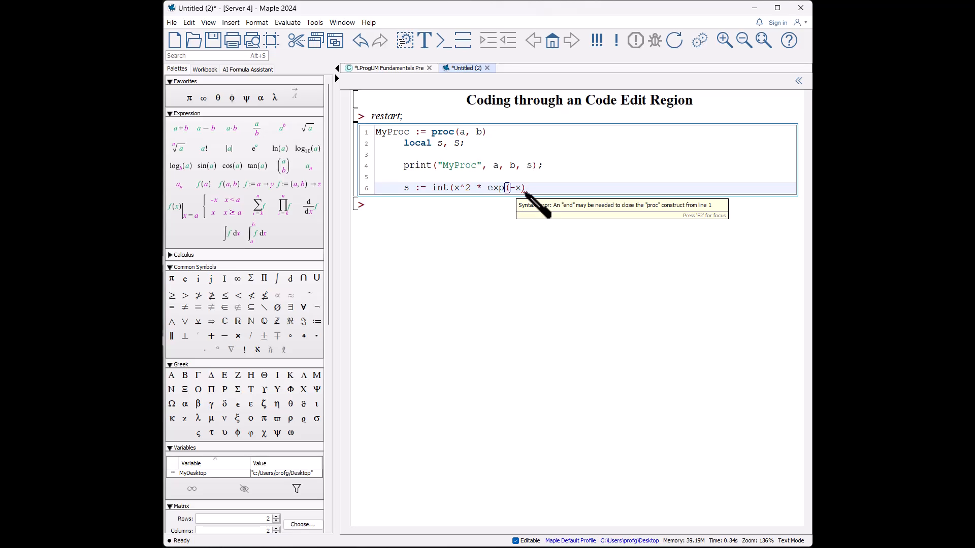
text(, x)
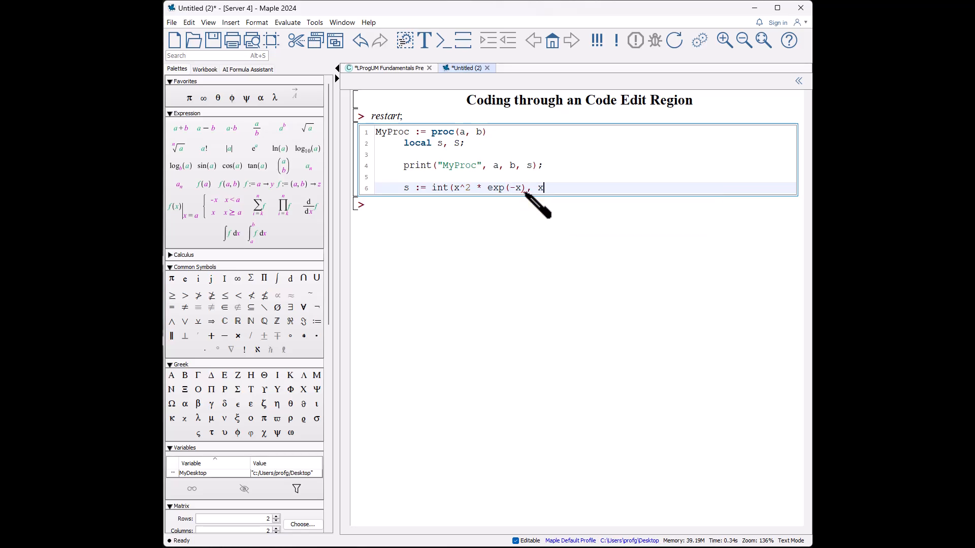
text(= a..)
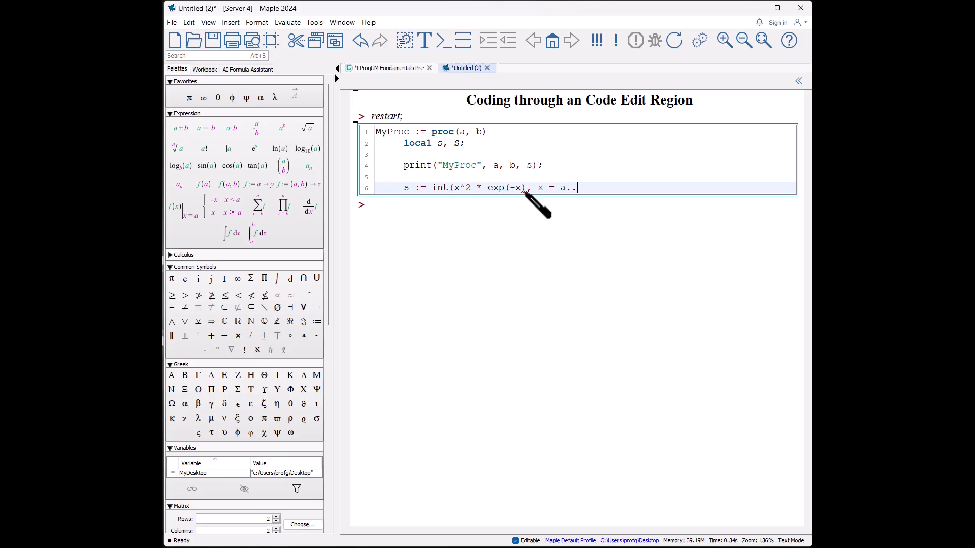
text(b);)
text(S)
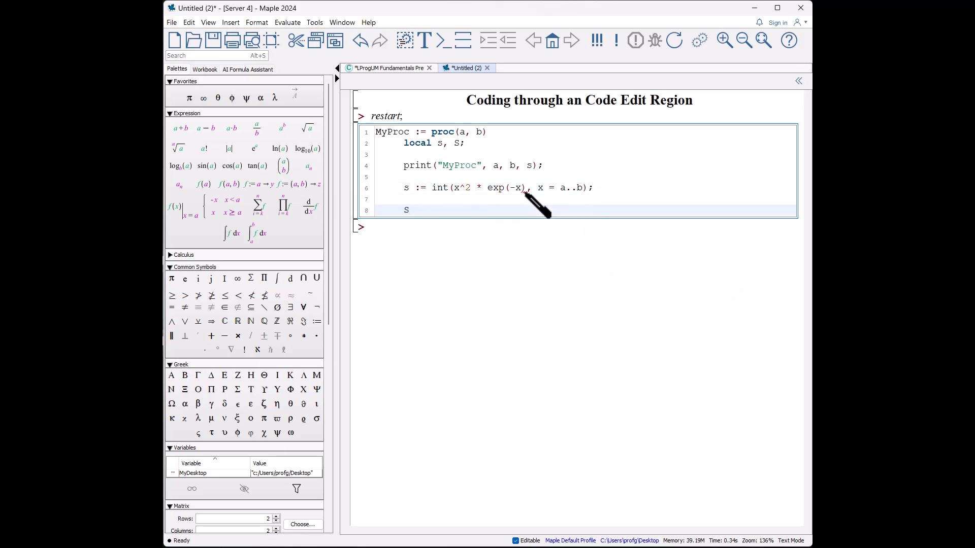
- Add S := sum(a^2, n=1..b), return s/S, and end proc
text(:=sum(a)
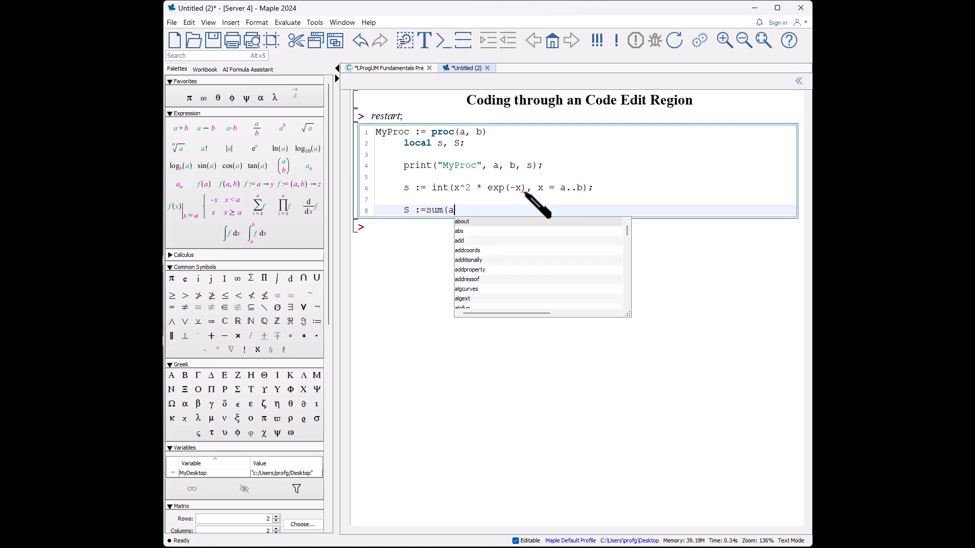
text(^2, n)
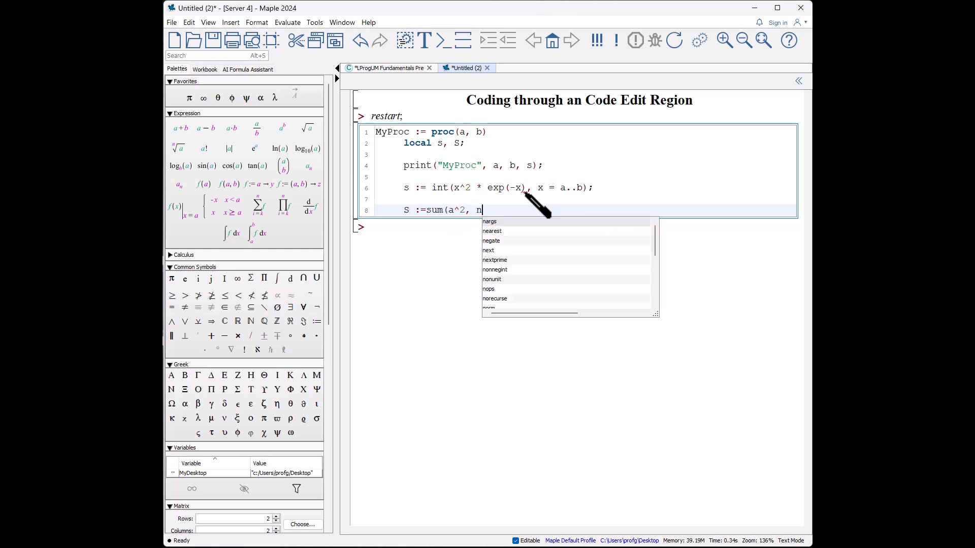
text(= 1..b);)
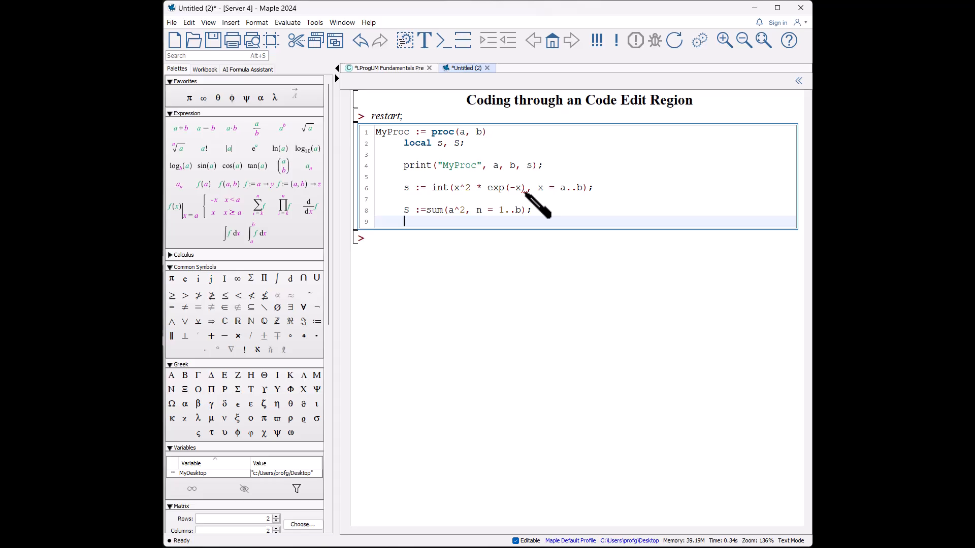
text(return s)
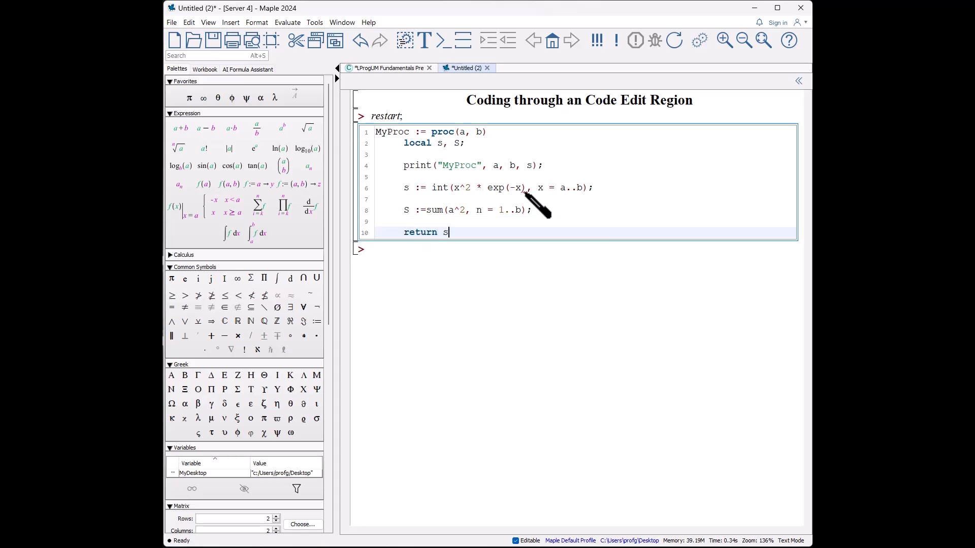
text(/S;)
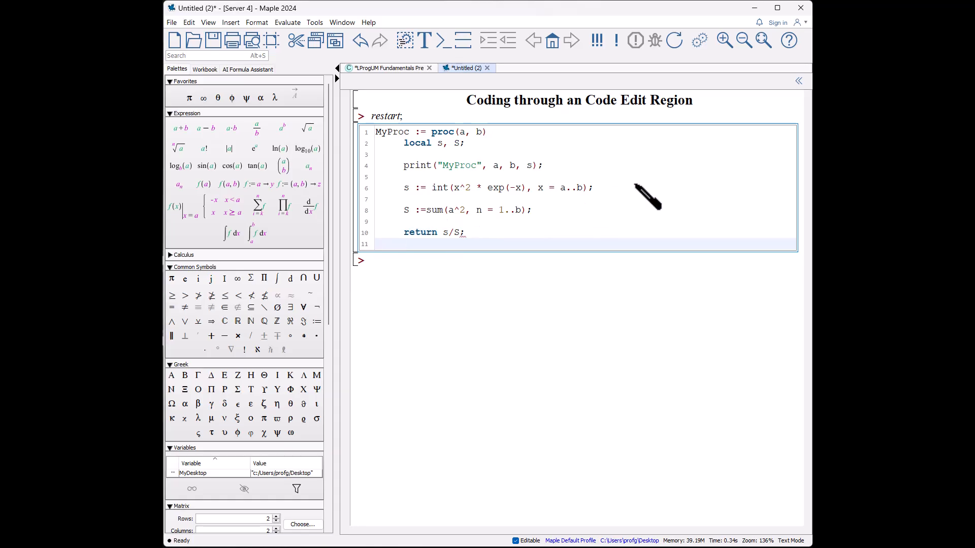
text(end proc;)
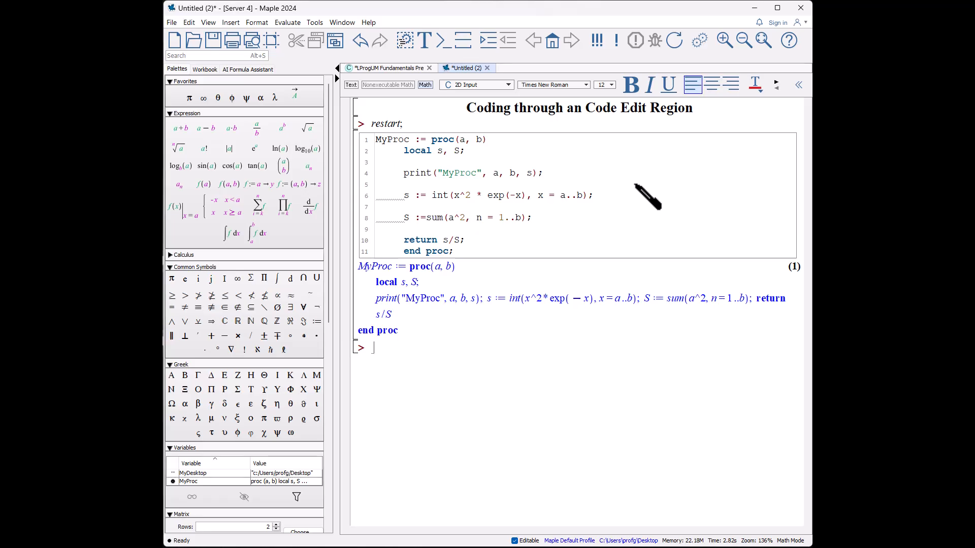
mouse_move(367, 221)
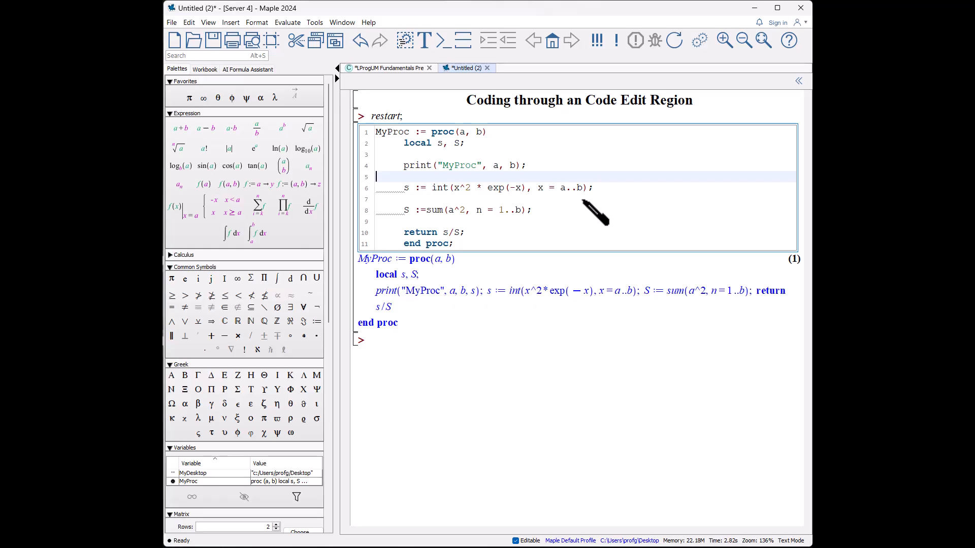
mouse_move(385, 205)
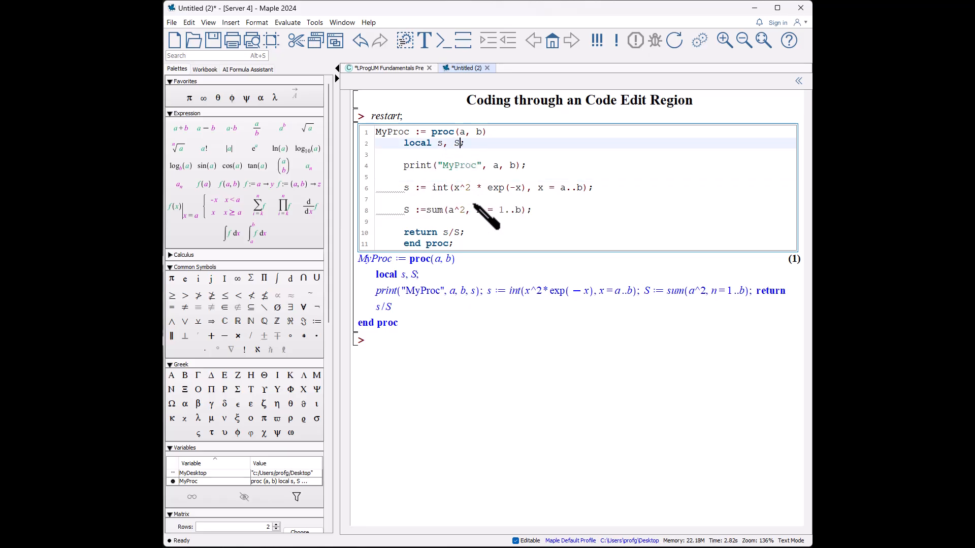
- Add x and n to MyProc's locals so the line reads local s, S, x, n
text(, x)
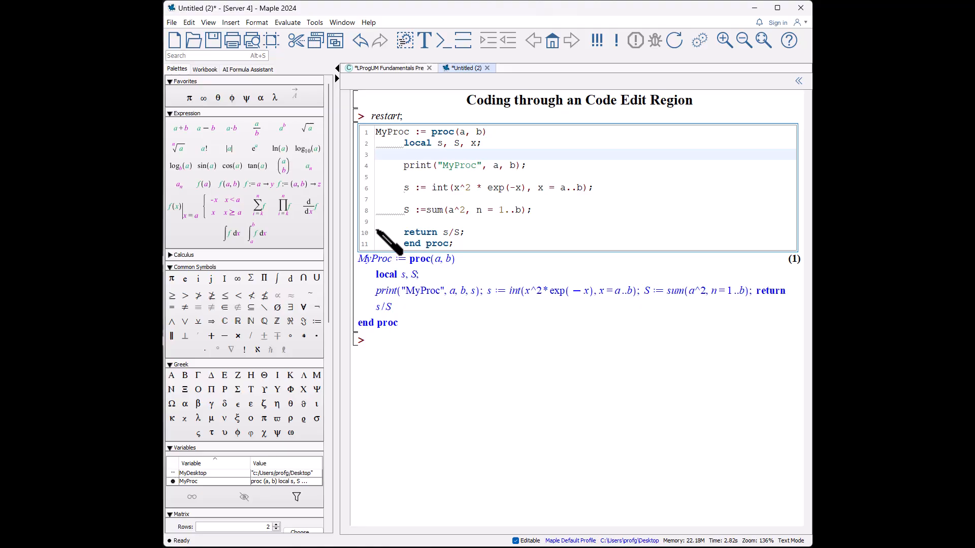
mouse_move(386, 224)
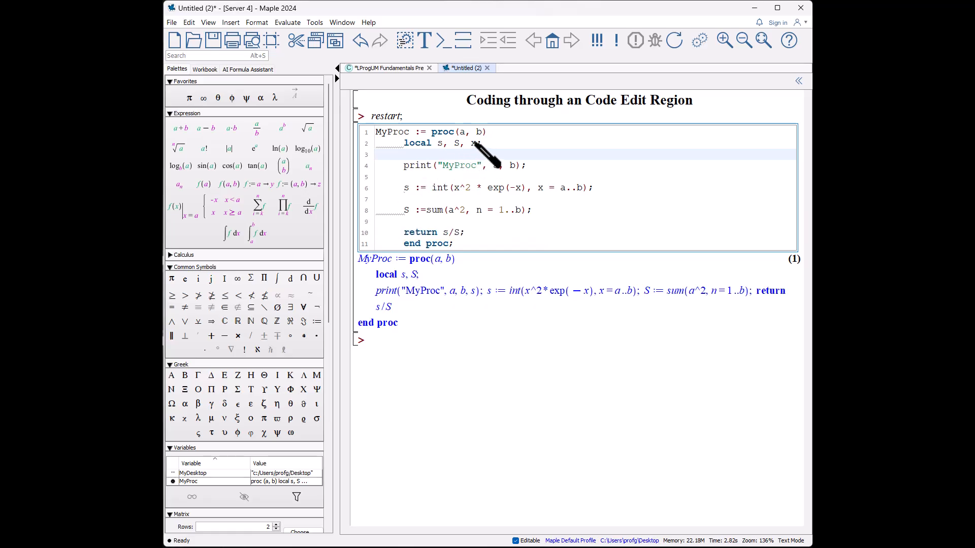
text(,)
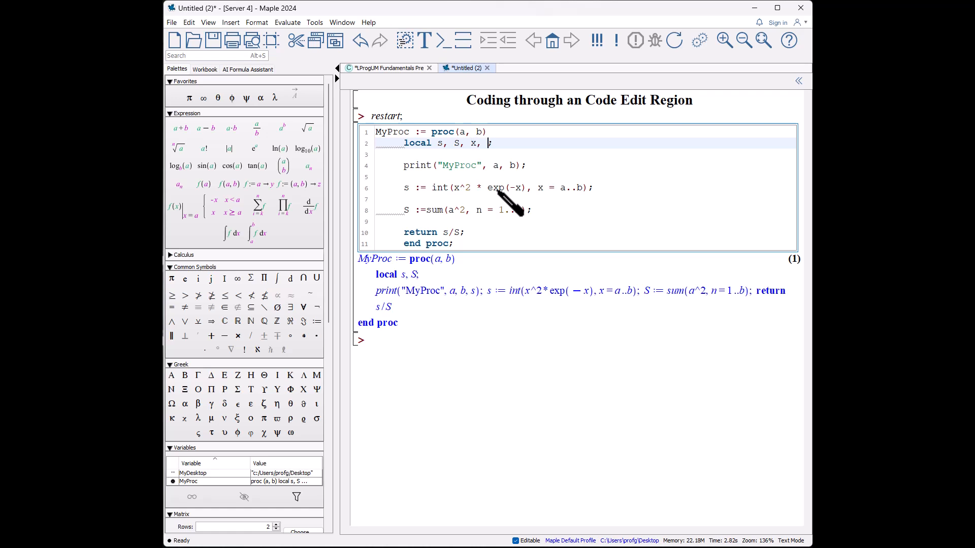
text(n)
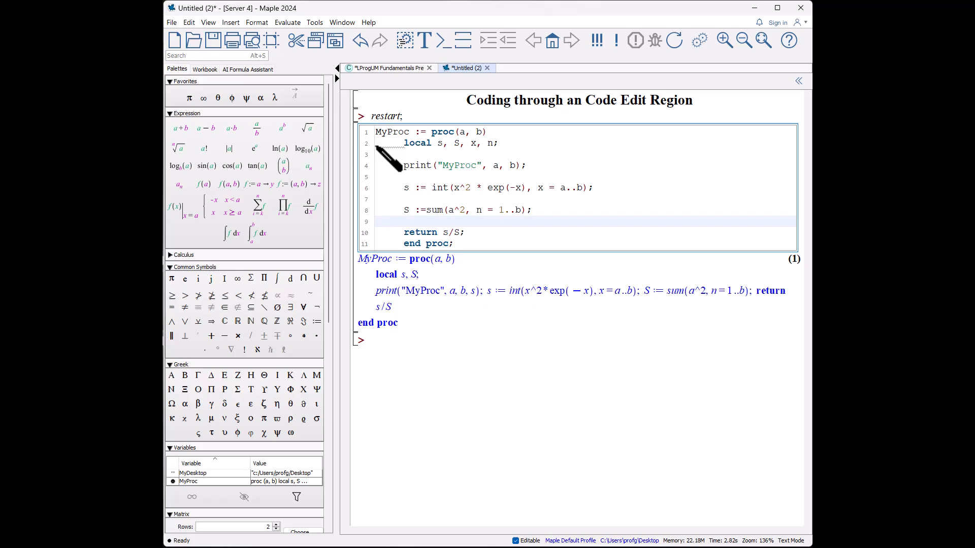
mouse_move(388, 154)
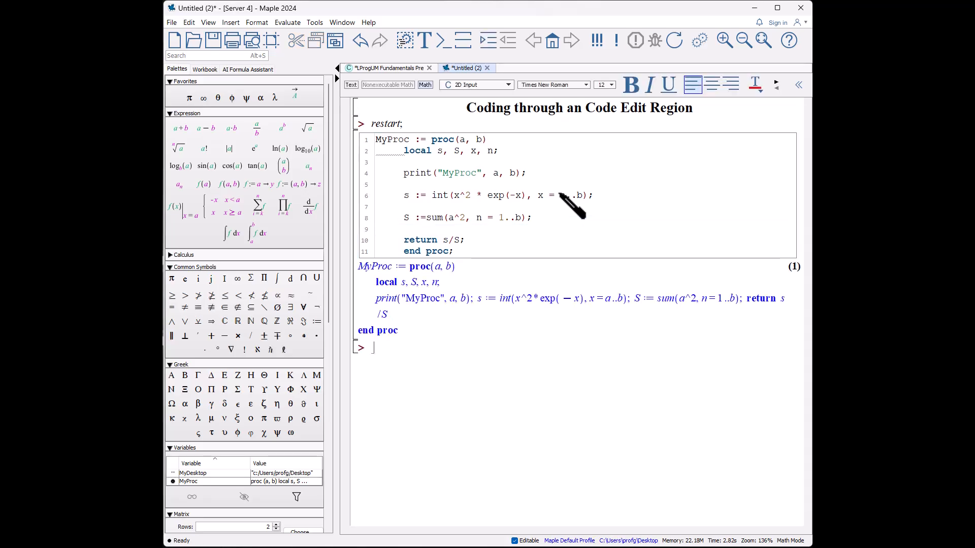
- Set x := 9 and evaluate output := MyProc(2,3), giving 5e^-2/6 − 17e^-3/12
text(x := 9;)
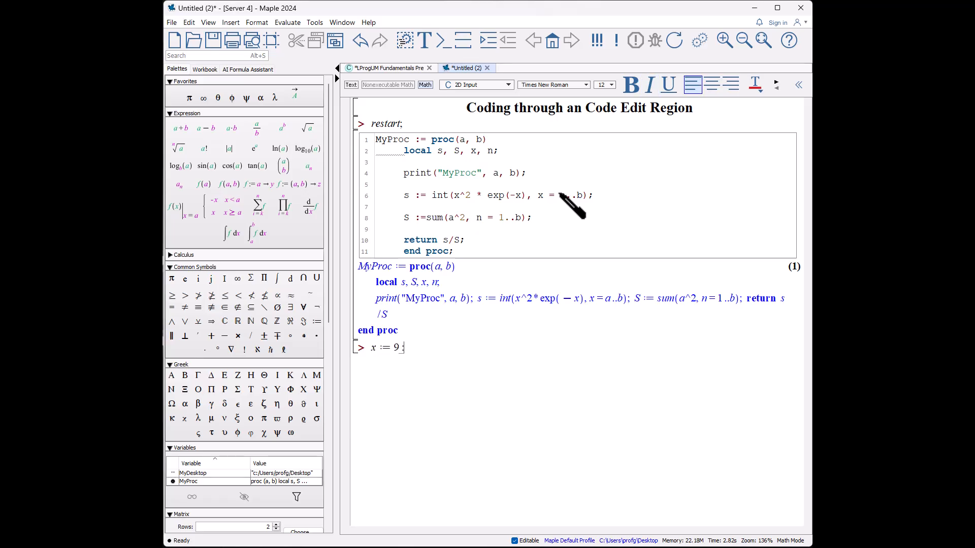
text(output :=)
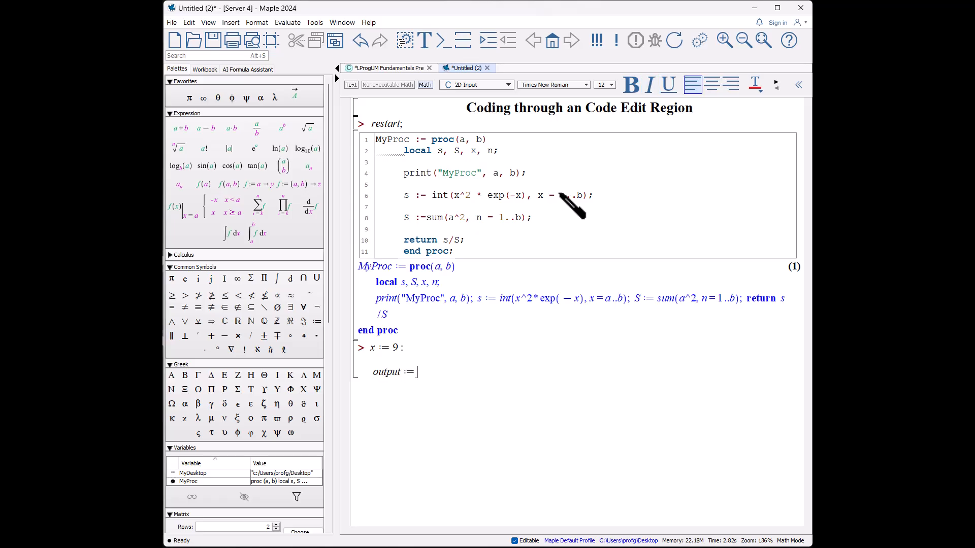
text(MyProc(2, 3);)
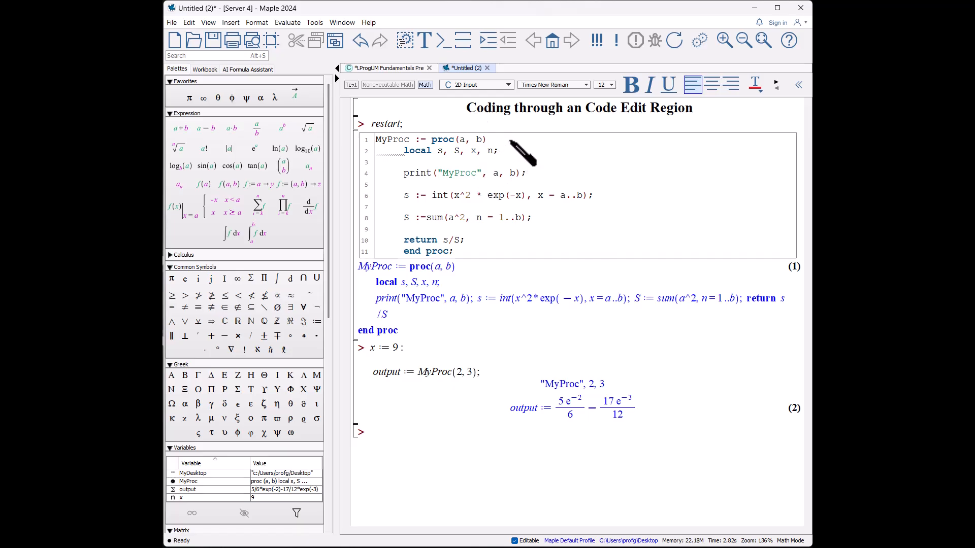
mouse_move(504, 196)
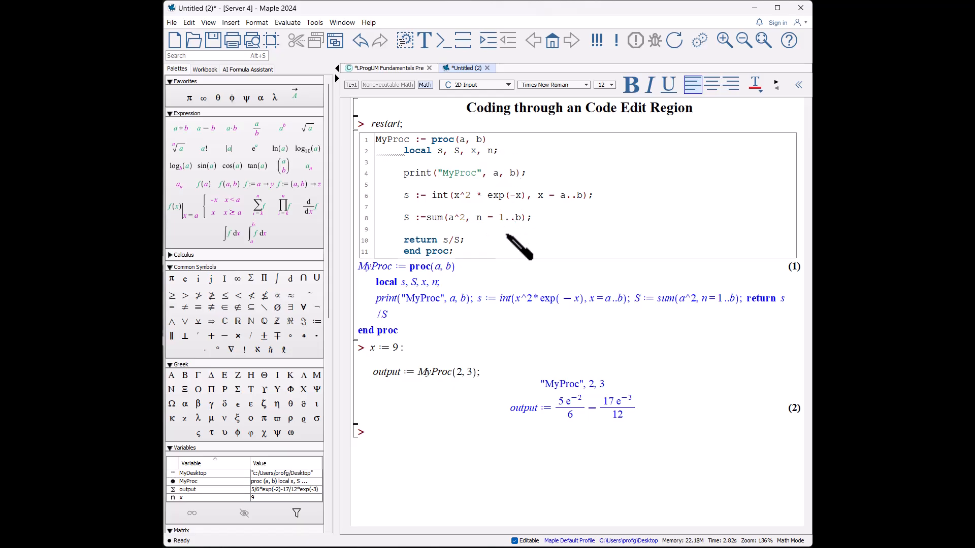
mouse_move(435, 174)
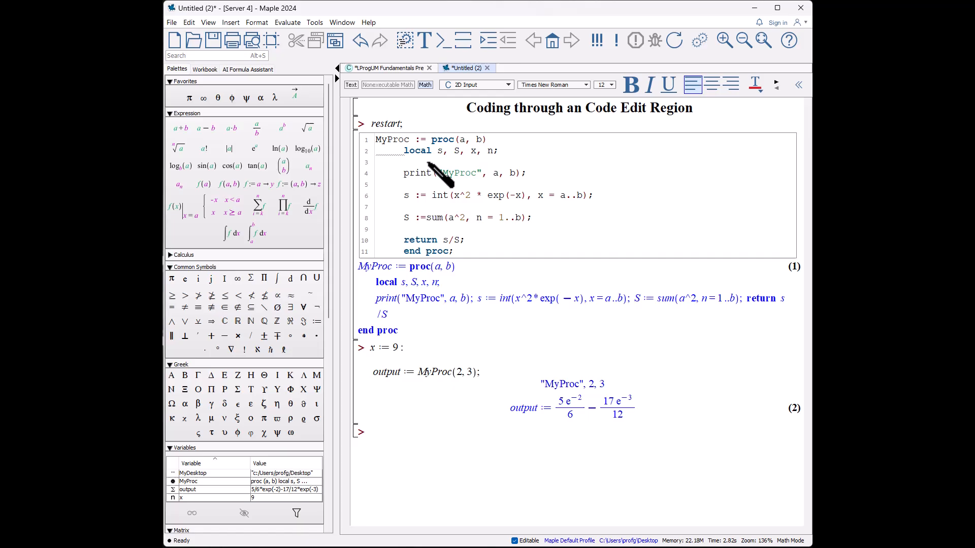